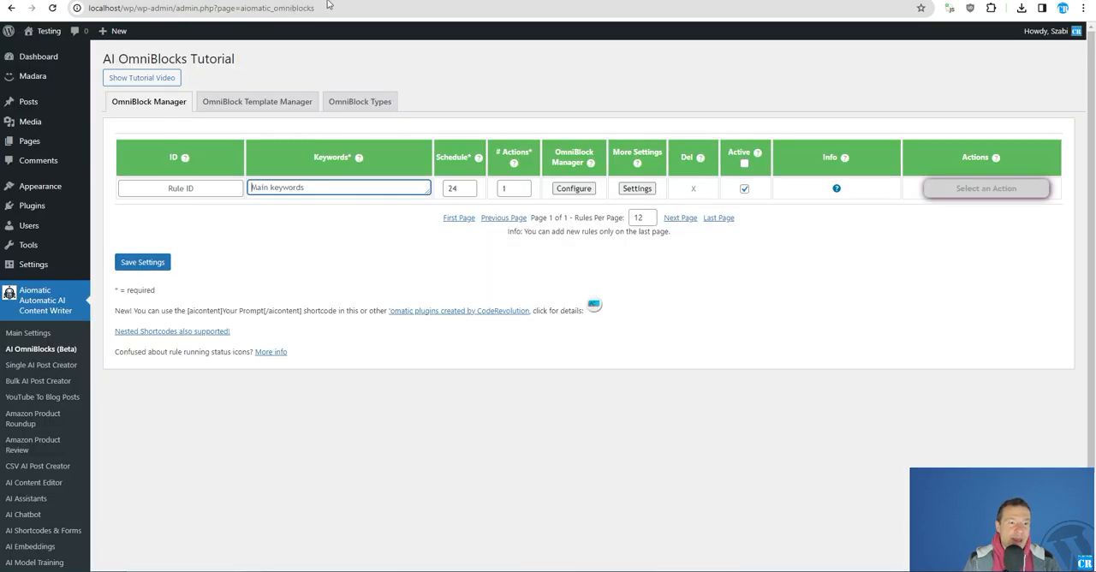
mouse_move(281, 260)
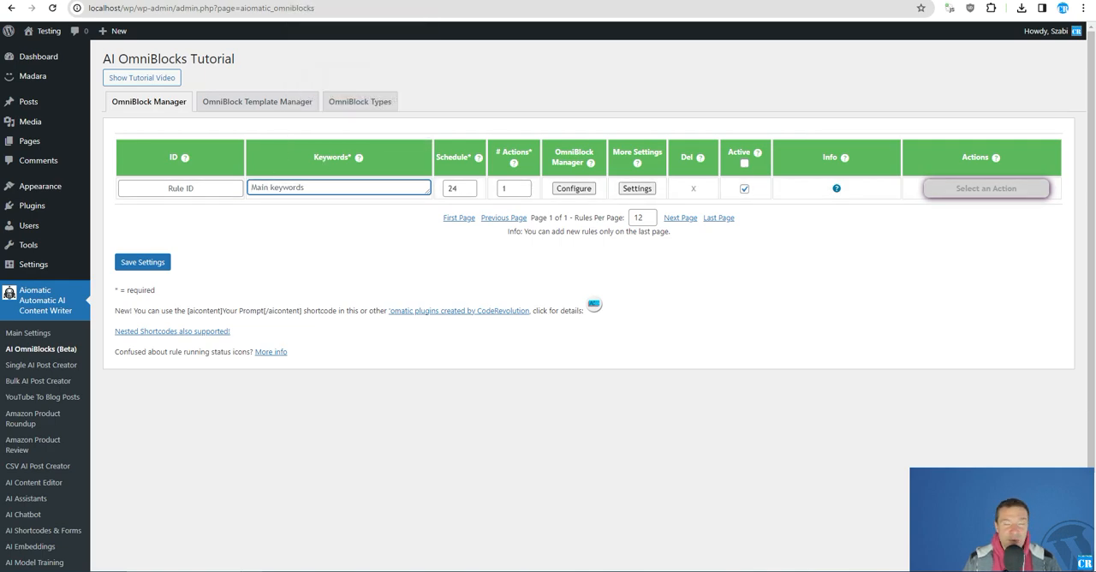
mouse_move(313, 68)
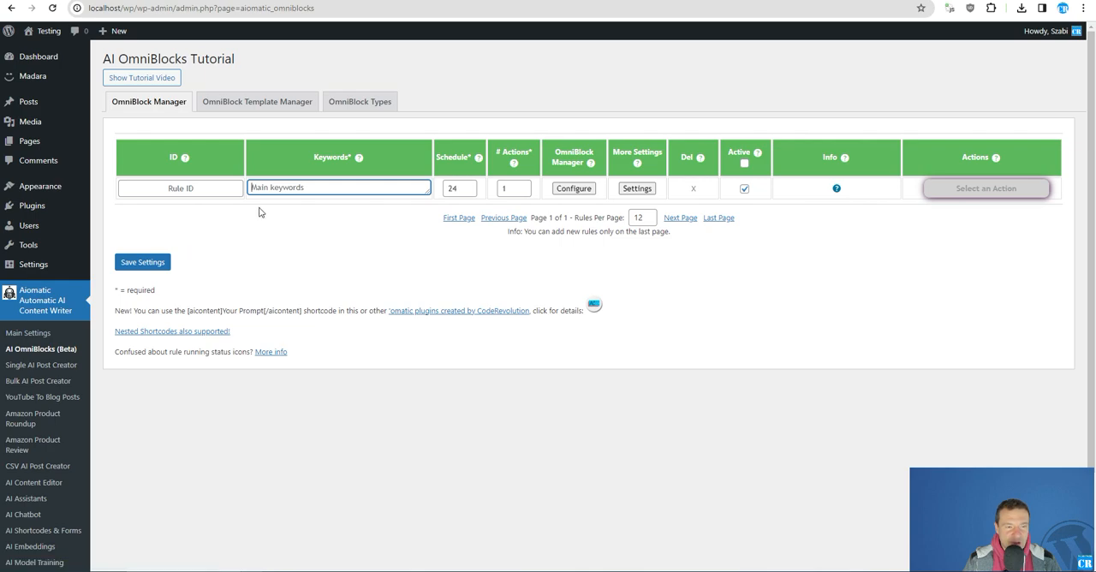
mouse_move(229, 237)
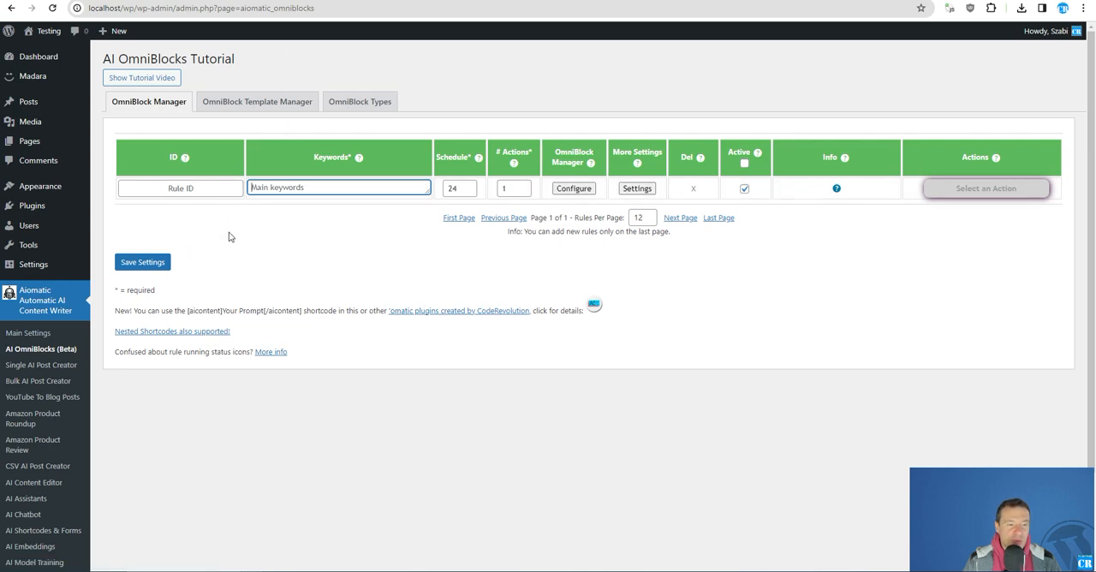
mouse_move(48, 363)
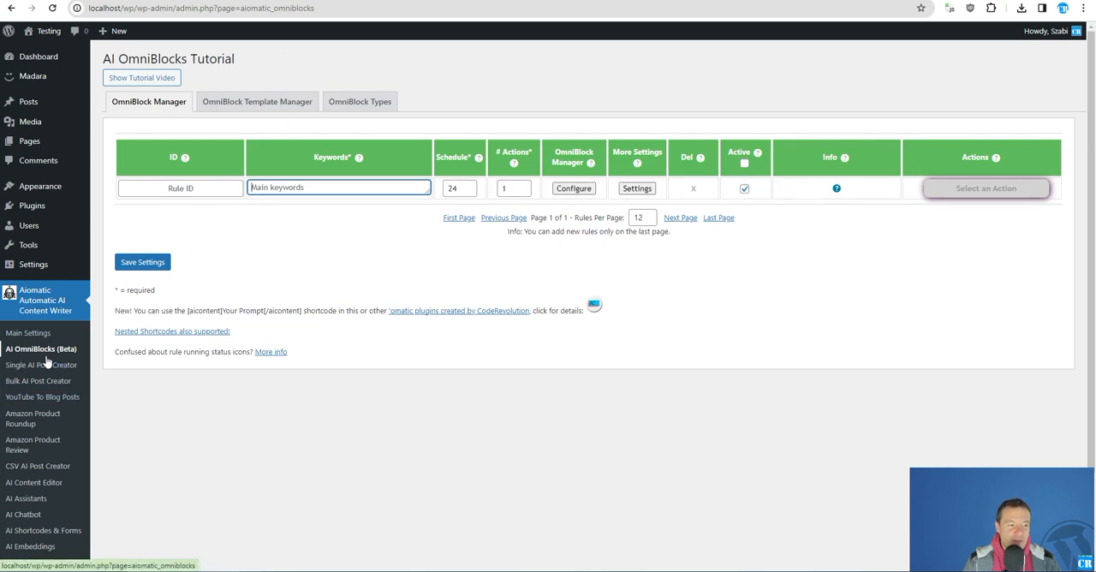
mouse_move(48, 356)
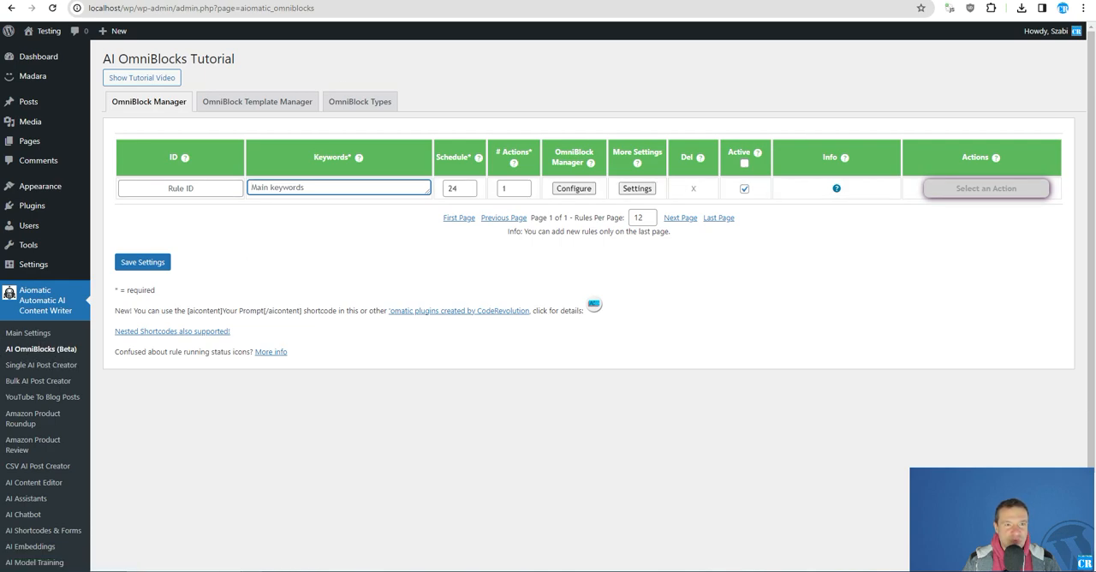
mouse_move(298, 265)
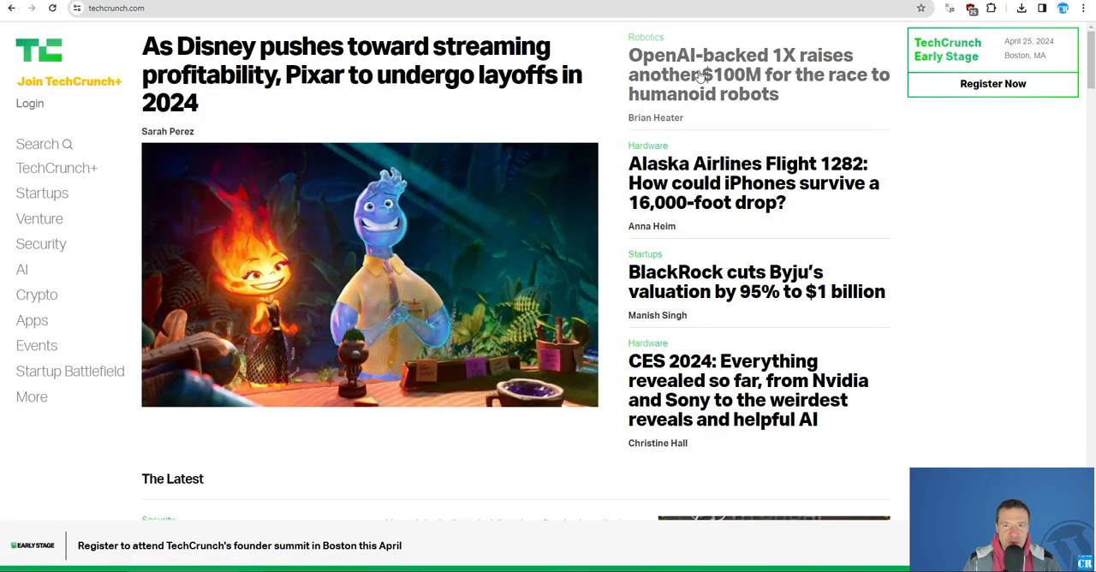
Open and read the TechCrunch article on OpenAI-backed 1X raising another $100M.
left_click(757, 65)
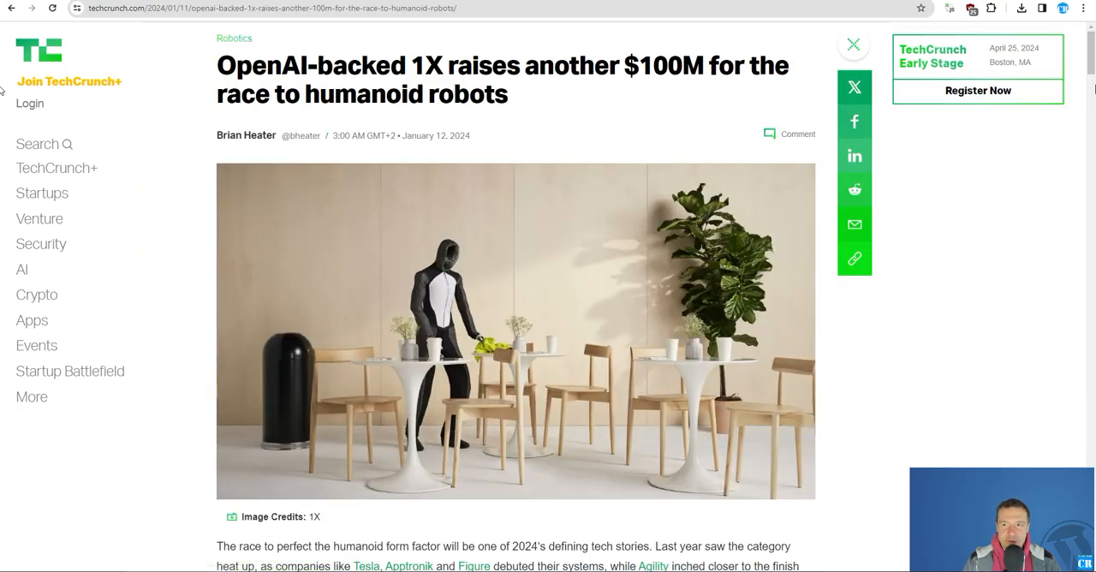
scroll("down", 3)
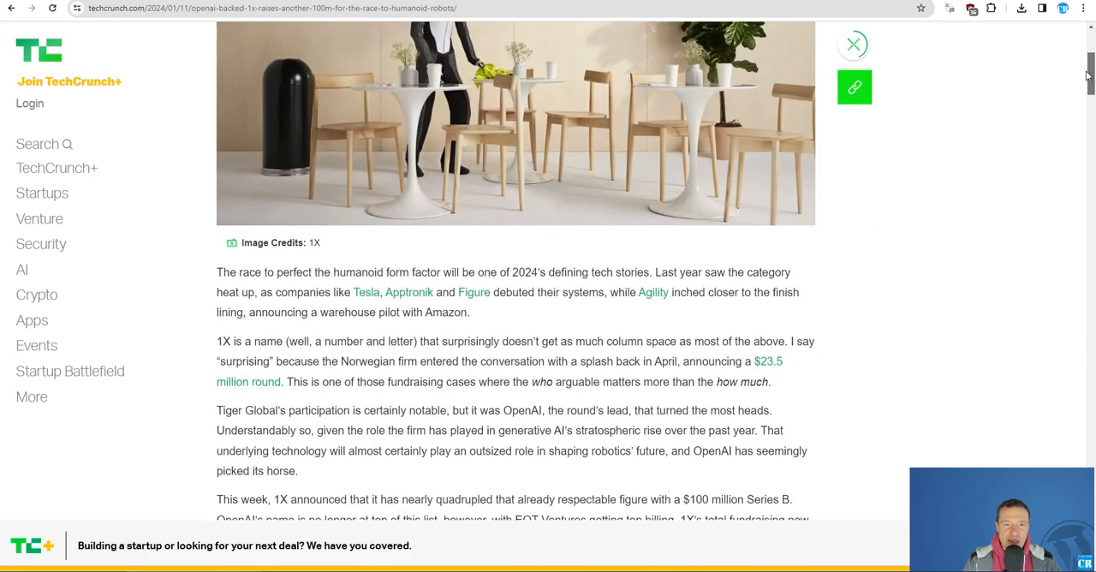
scroll("down", 3)
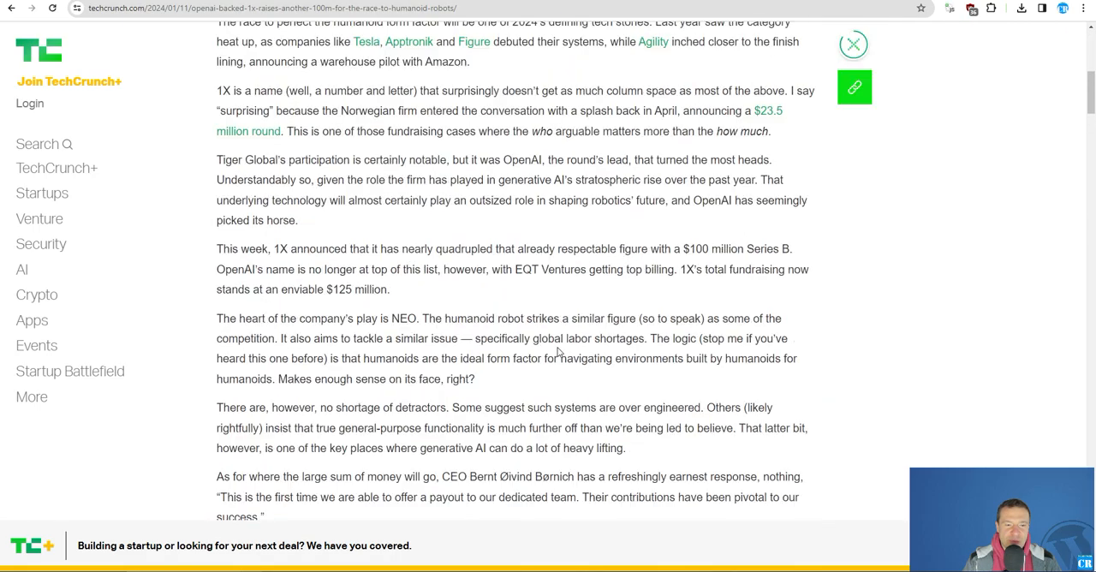
scroll("up", 3)
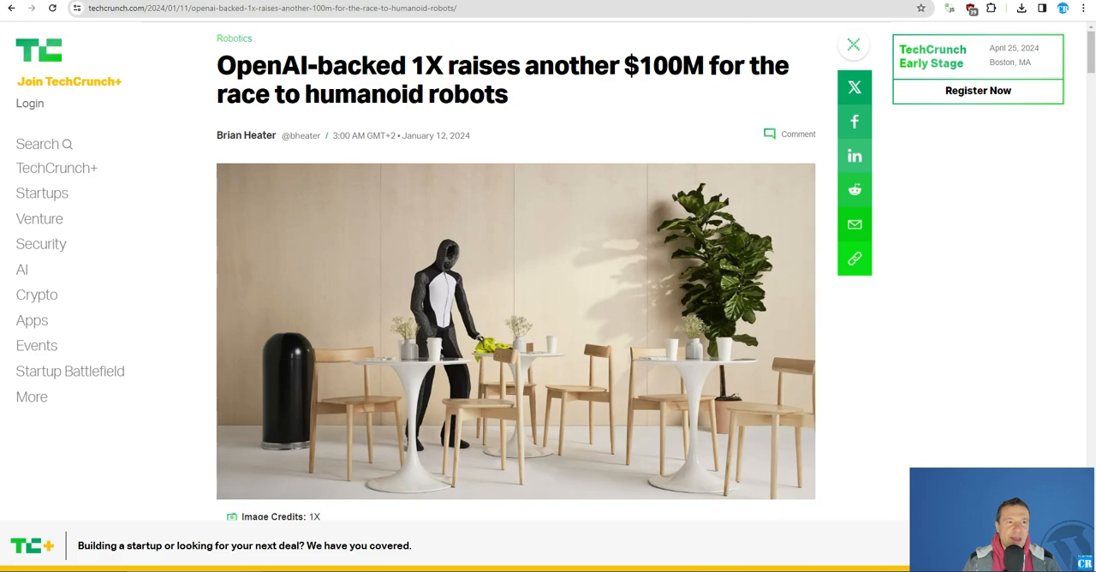
scroll("down", 3)
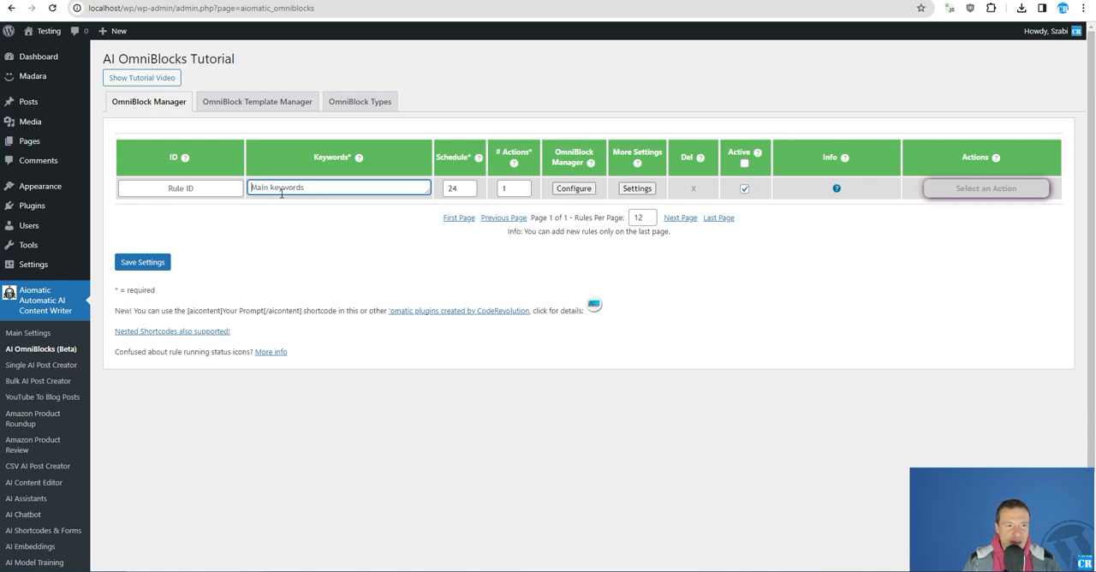
mouse_move(27, 332)
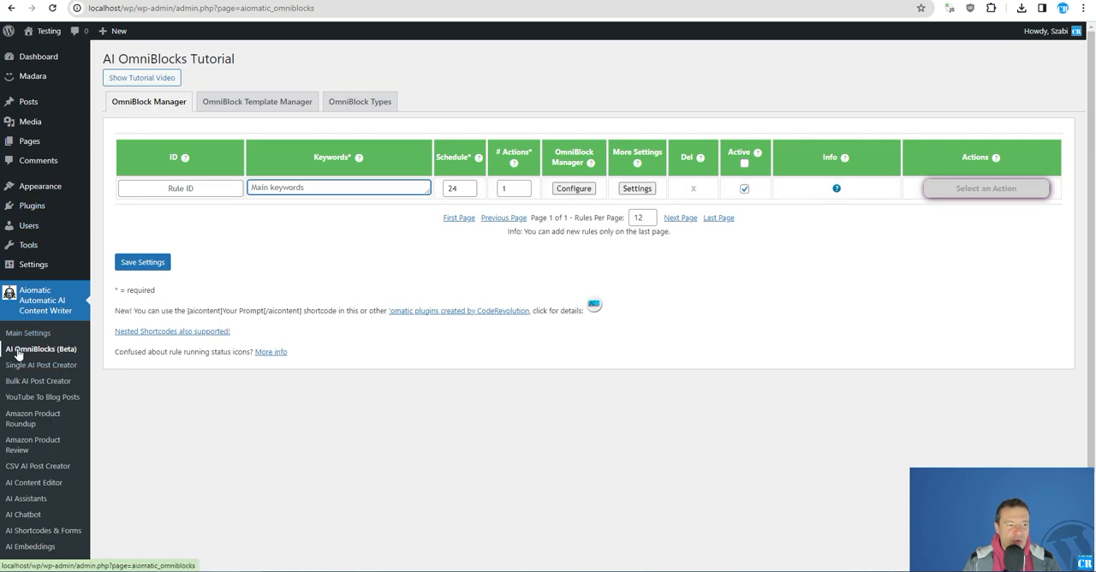
mouse_move(72, 351)
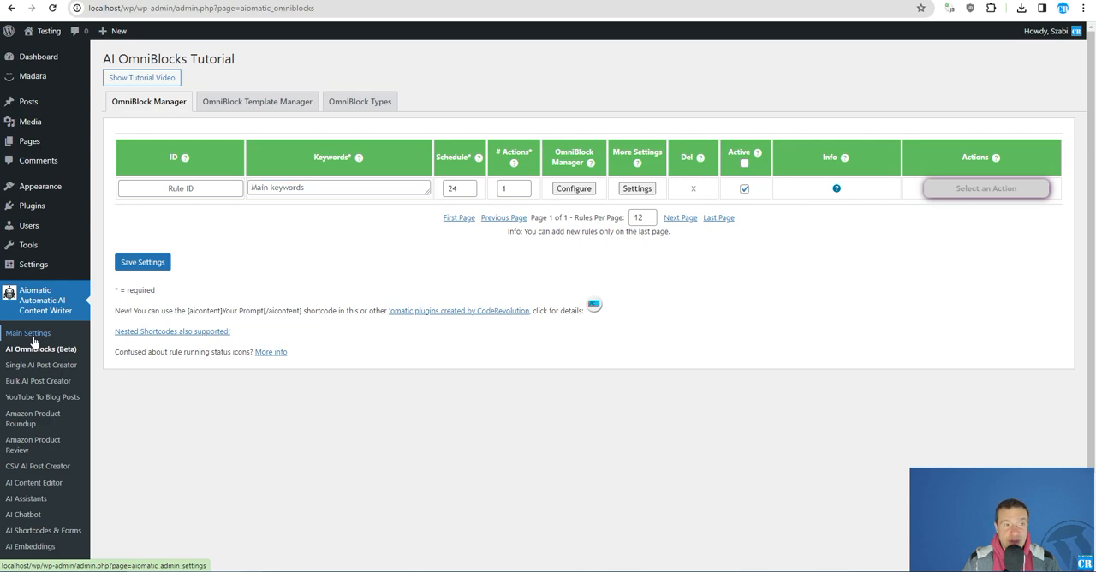
left_click(27, 332)
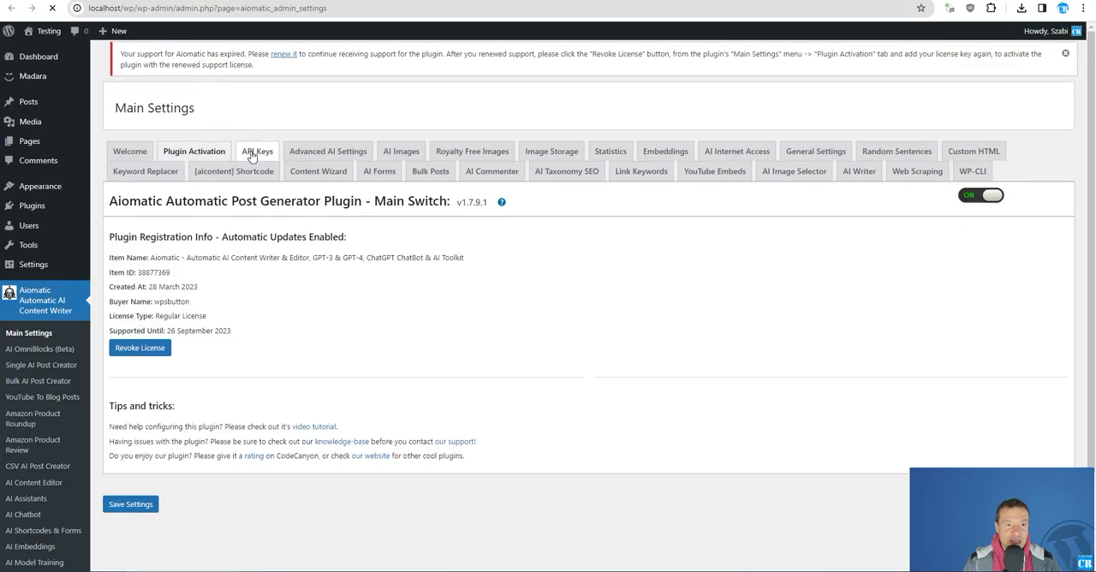
left_click(256, 150)
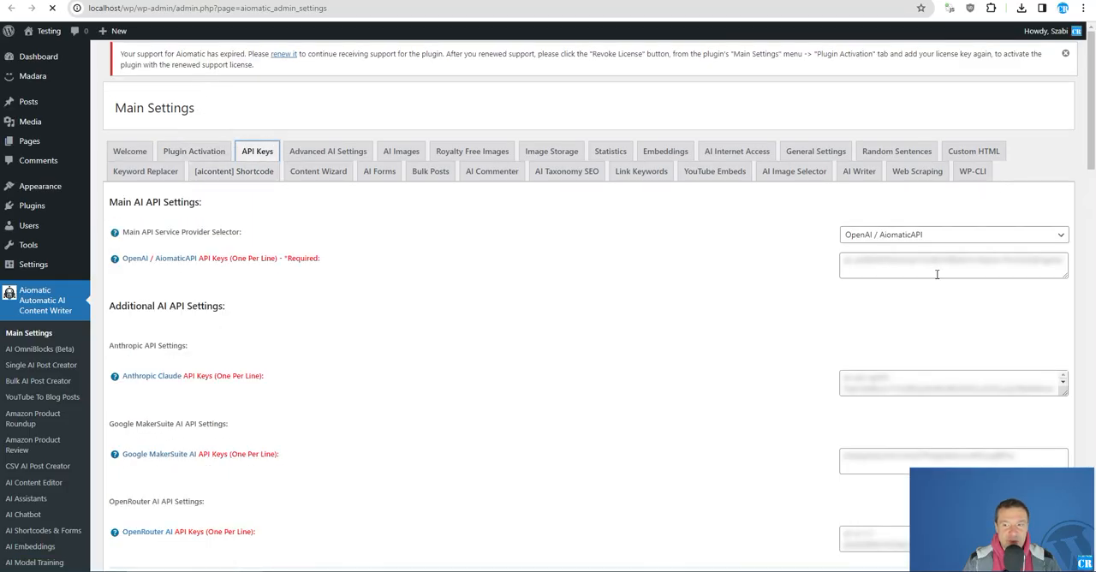
left_click(41, 348)
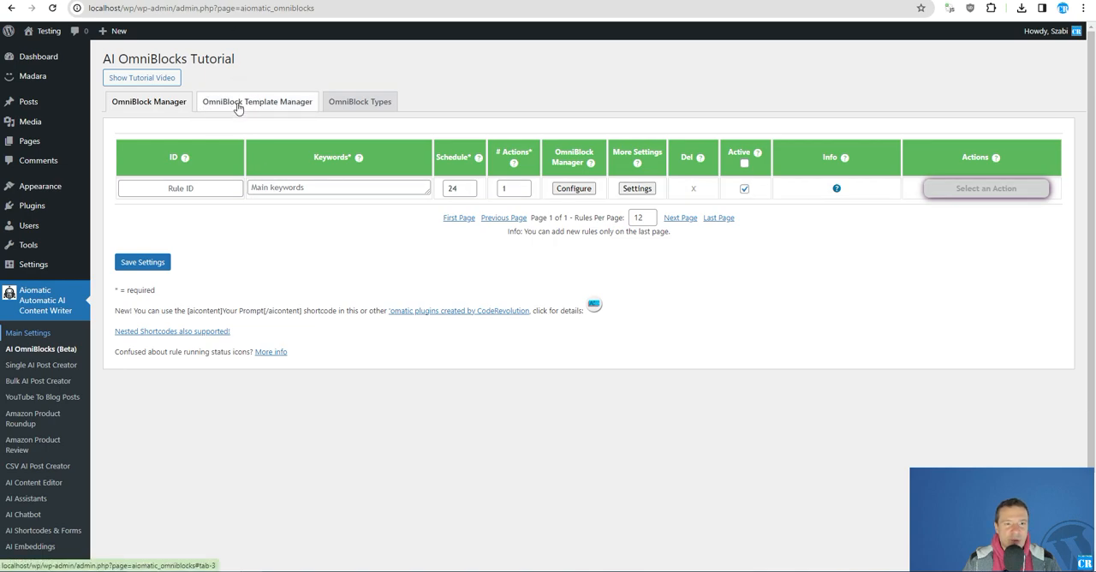
Re-import the default OmniBlock templates via Backup/Restore, leaving the nine templates listed.
left_click(257, 101)
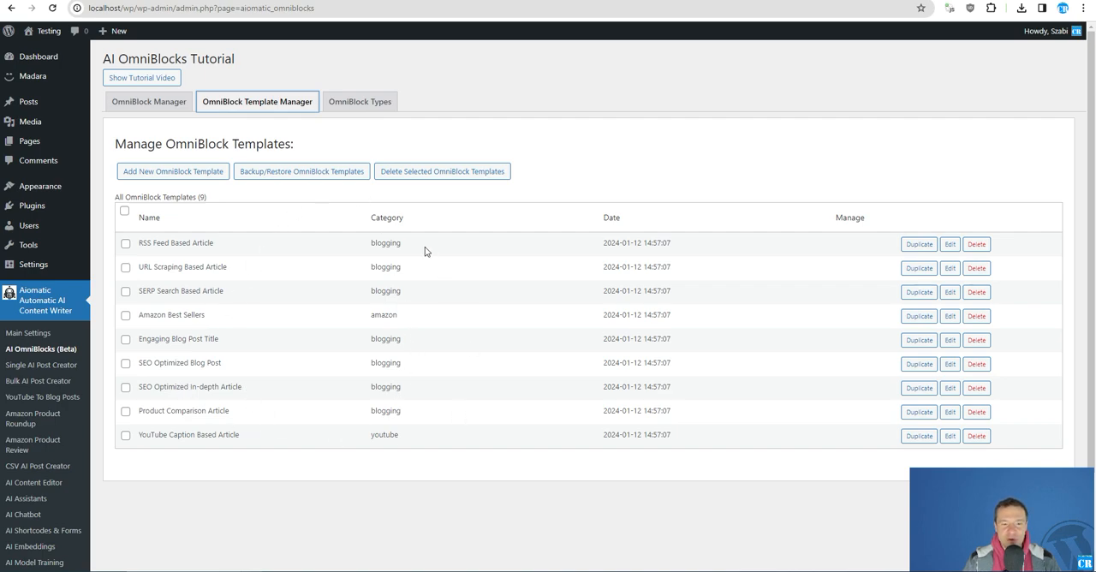
mouse_move(293, 165)
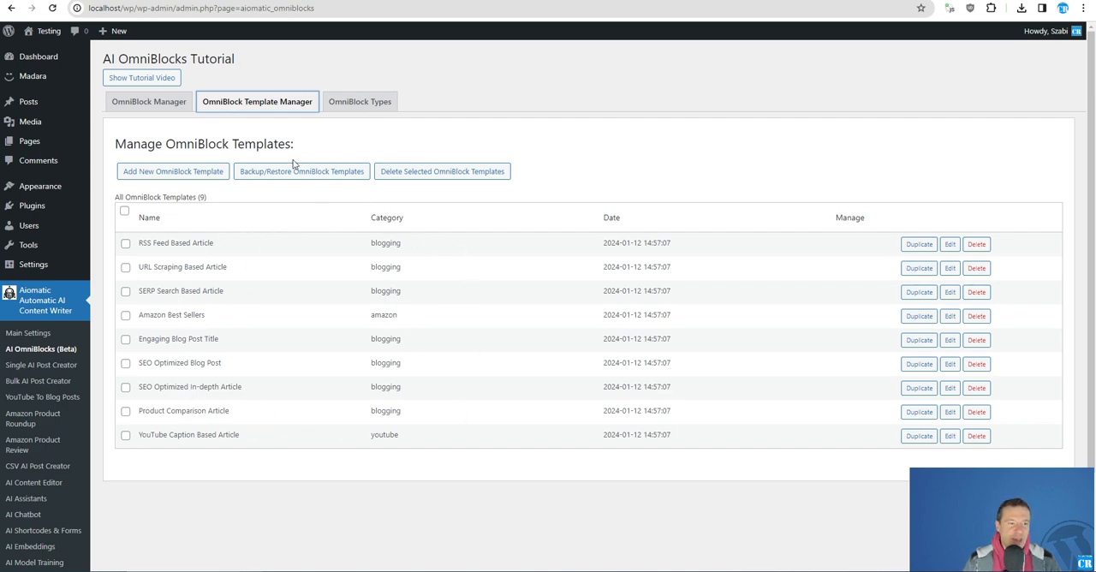
mouse_move(276, 243)
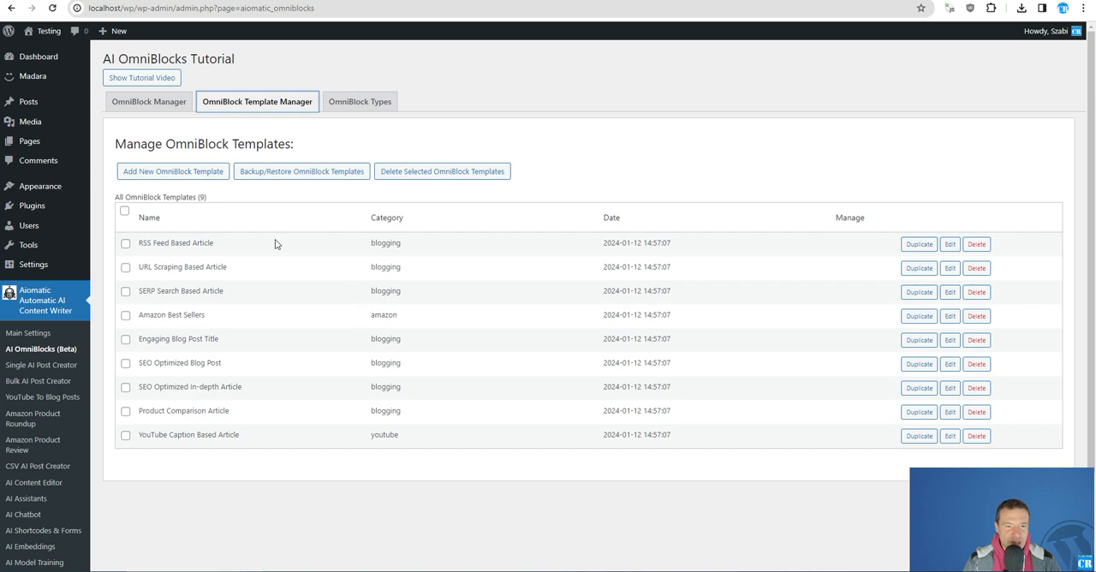
mouse_move(147, 372)
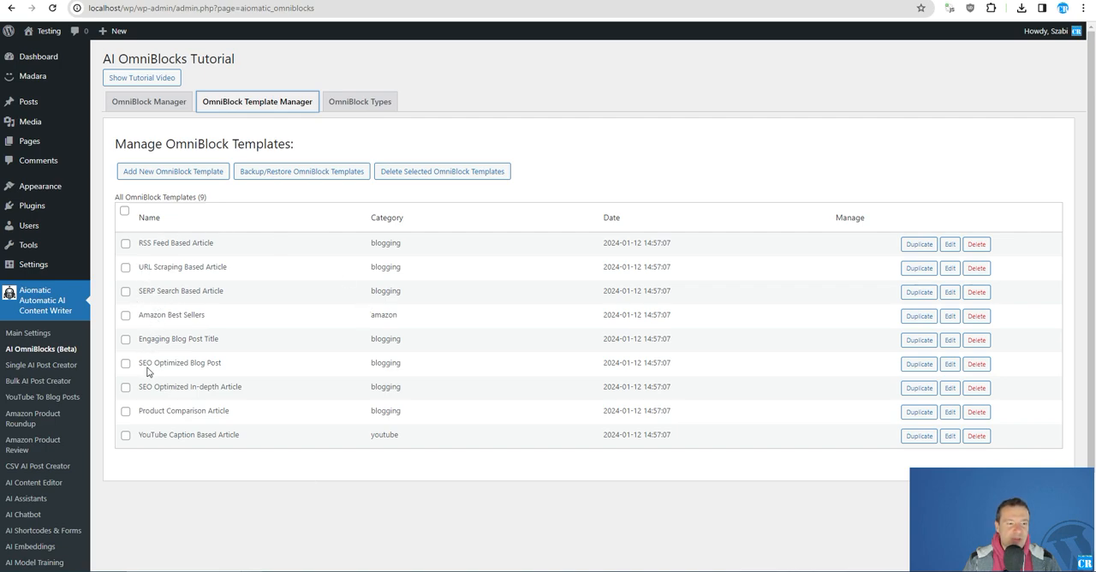
mouse_move(240, 195)
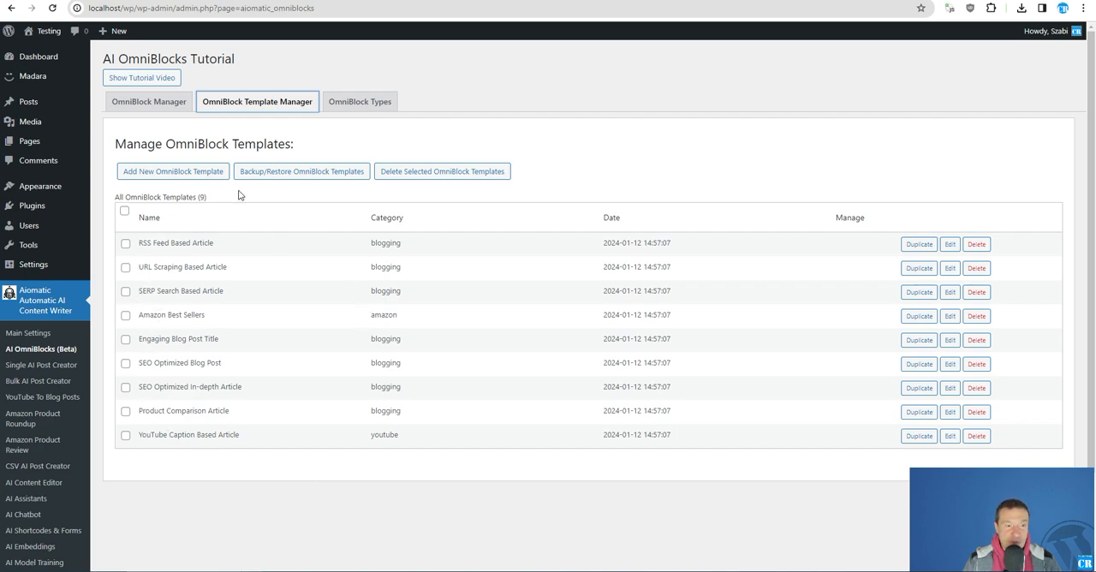
left_click(302, 171)
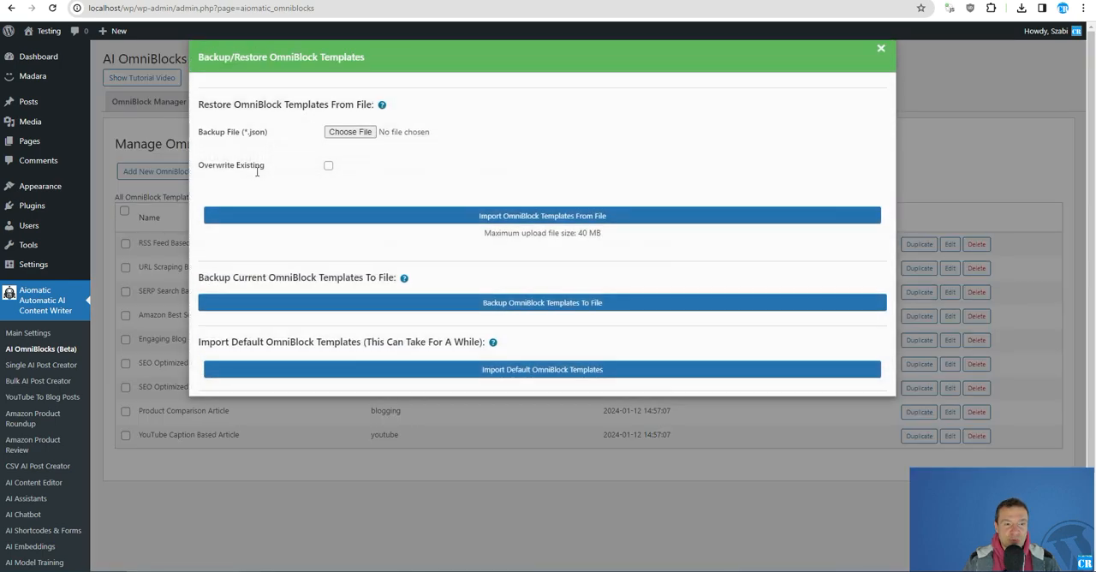
left_click(541, 373)
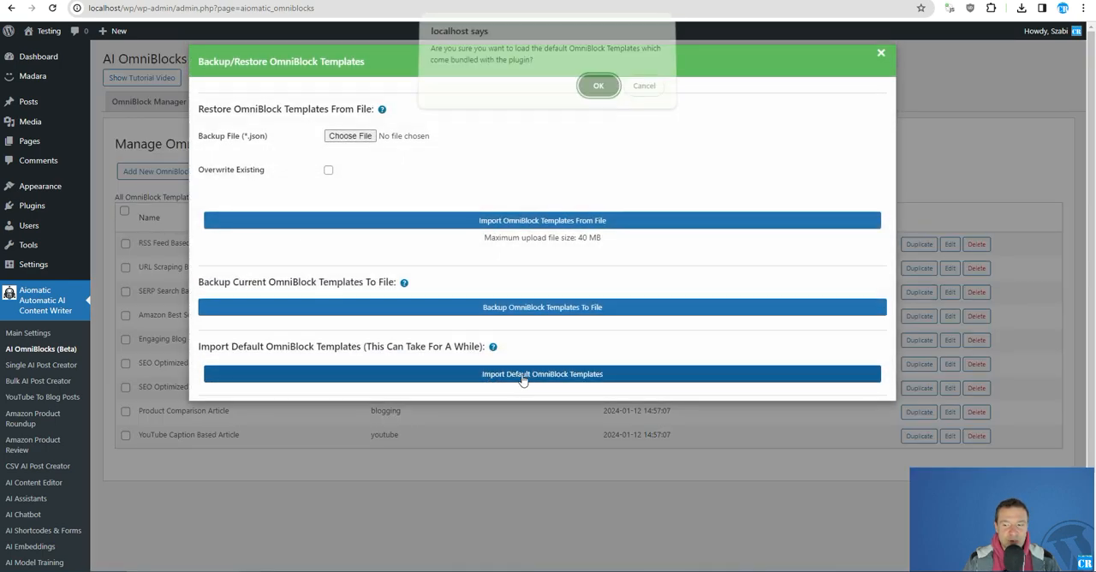
left_click(599, 85)
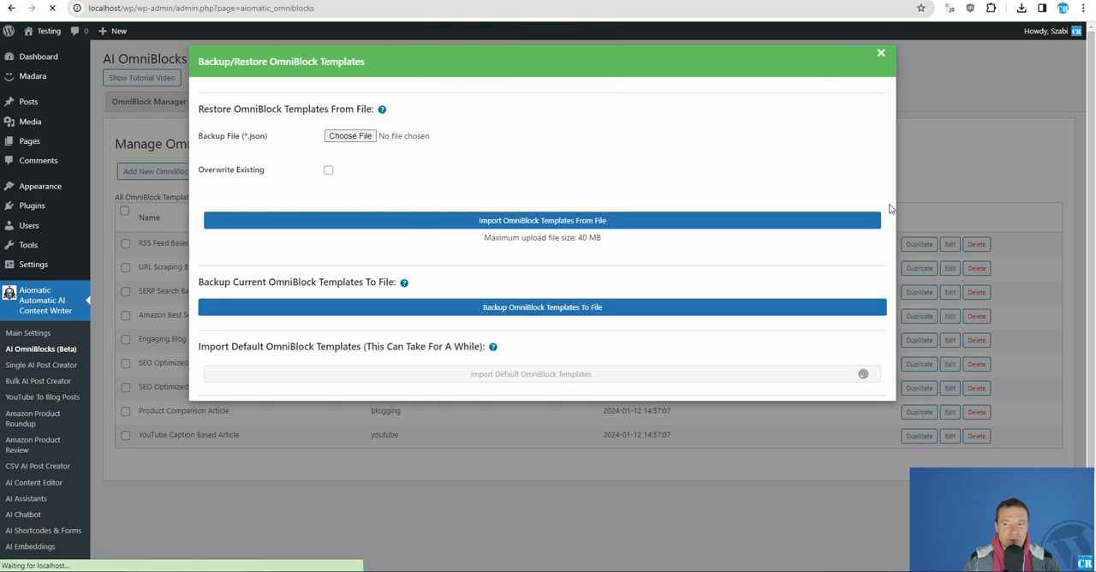
left_click(880, 51)
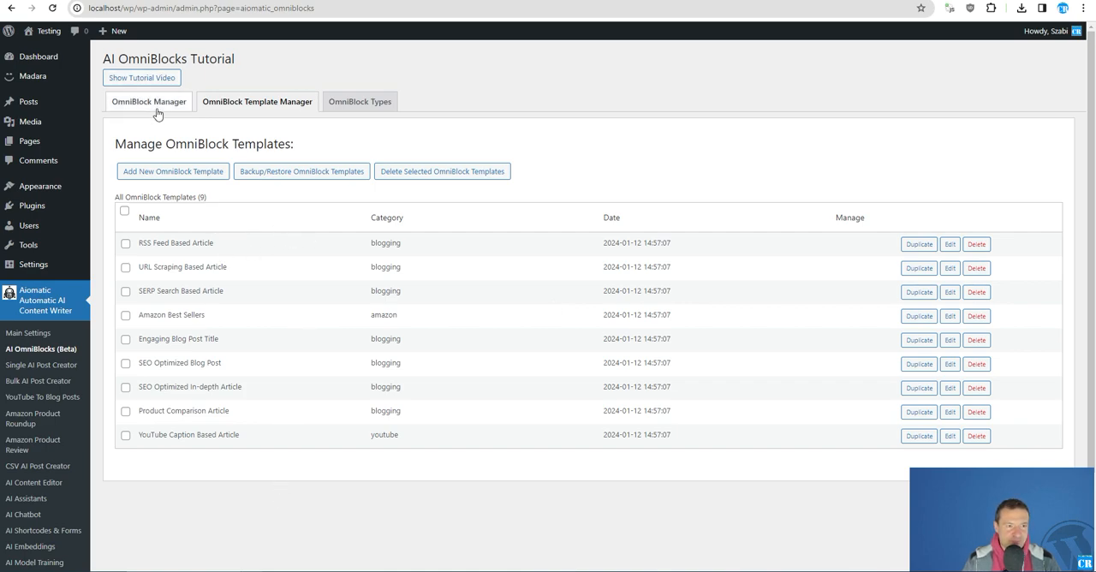
Load the URL Scraping Based Article template into the new rule's OmniBlocks queue.
left_click(147, 101)
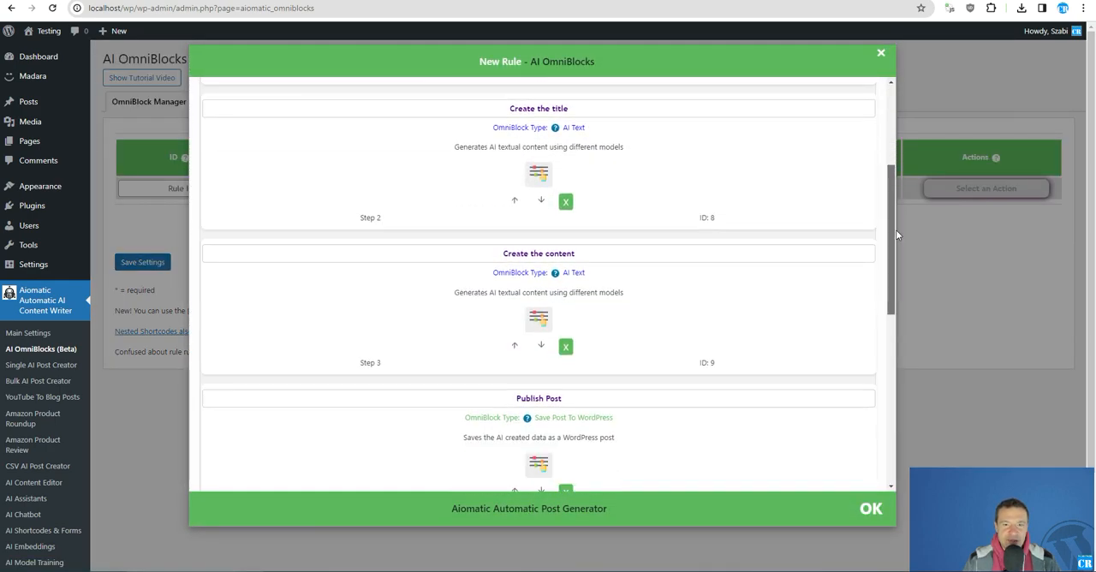
scroll("down", 3)
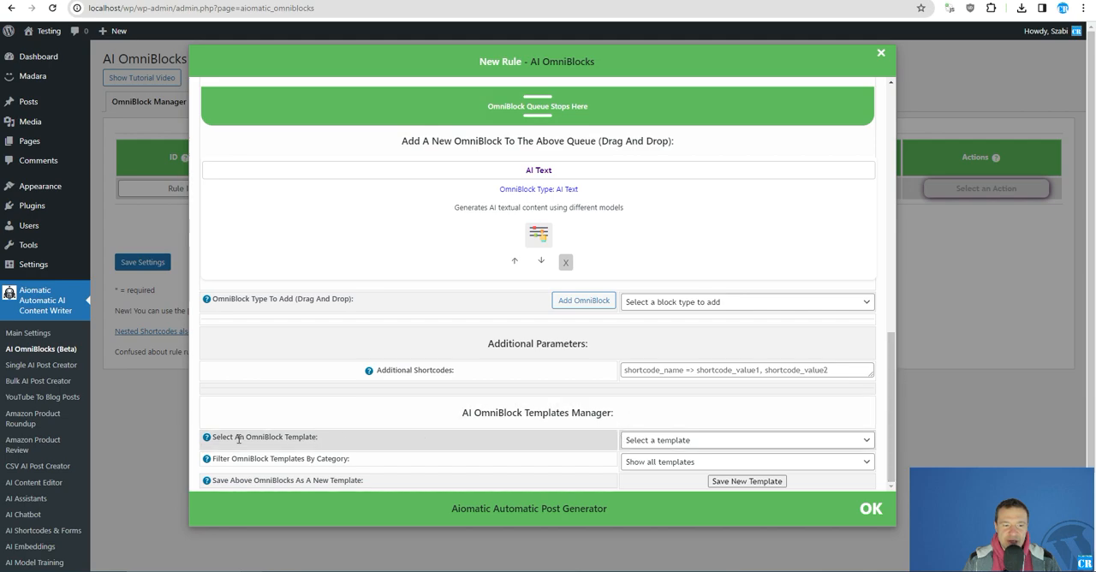
left_click(745, 439)
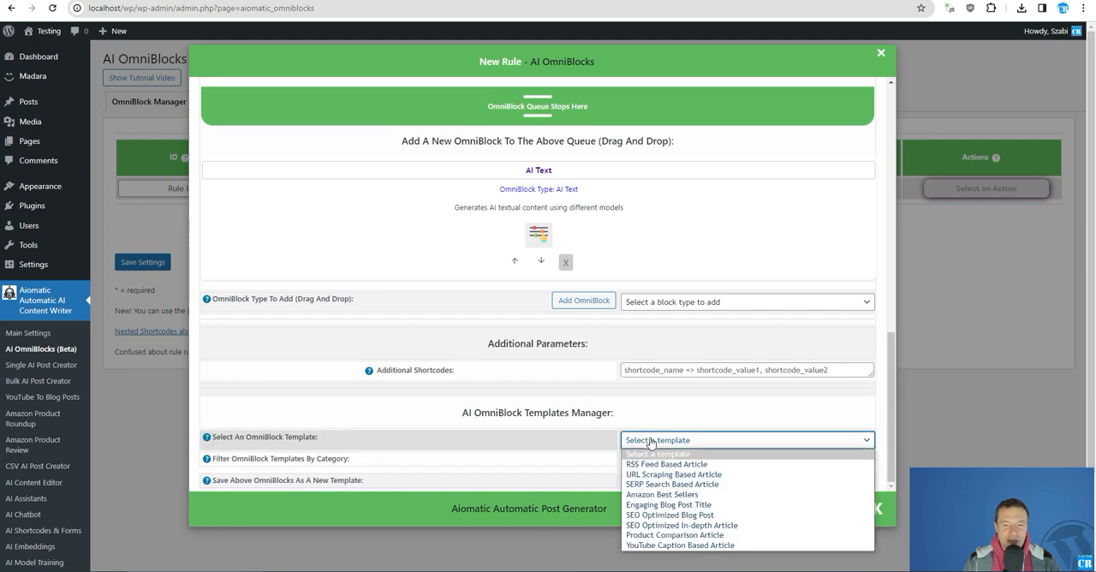
mouse_move(673, 474)
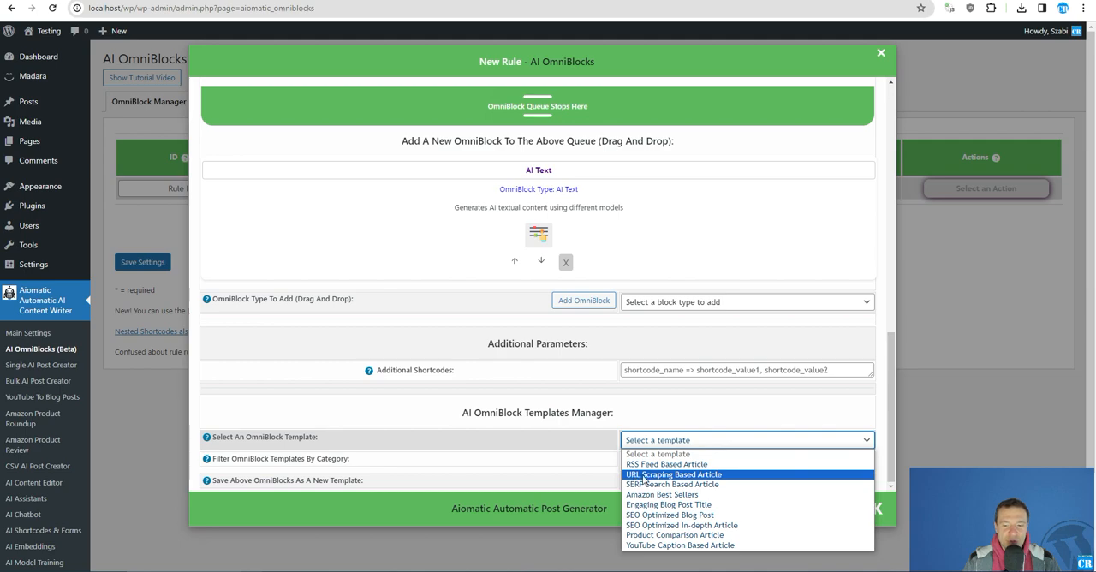
left_click(674, 472)
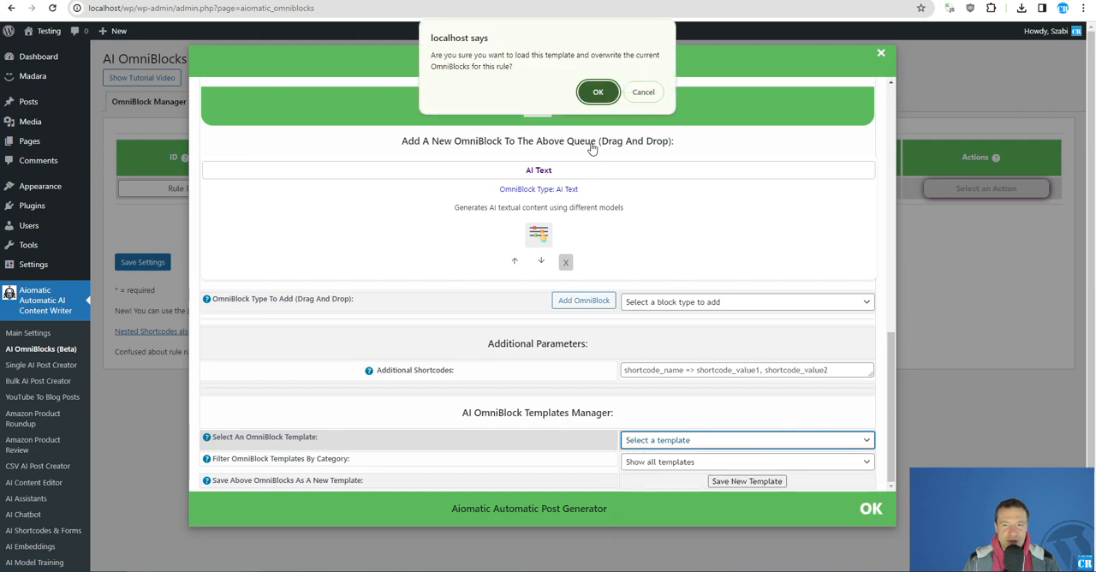
left_click(598, 93)
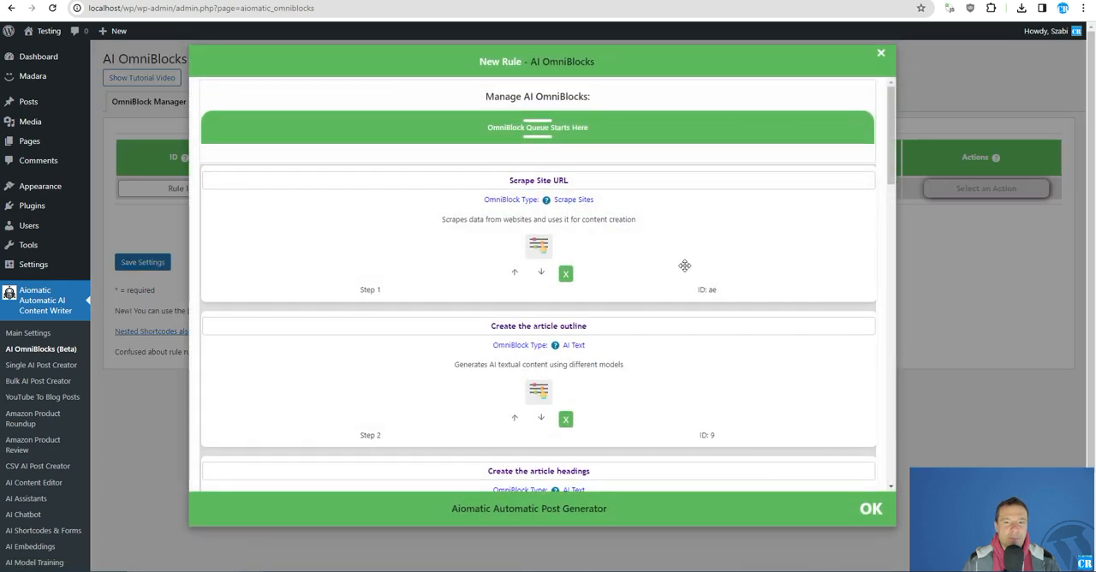
mouse_move(757, 229)
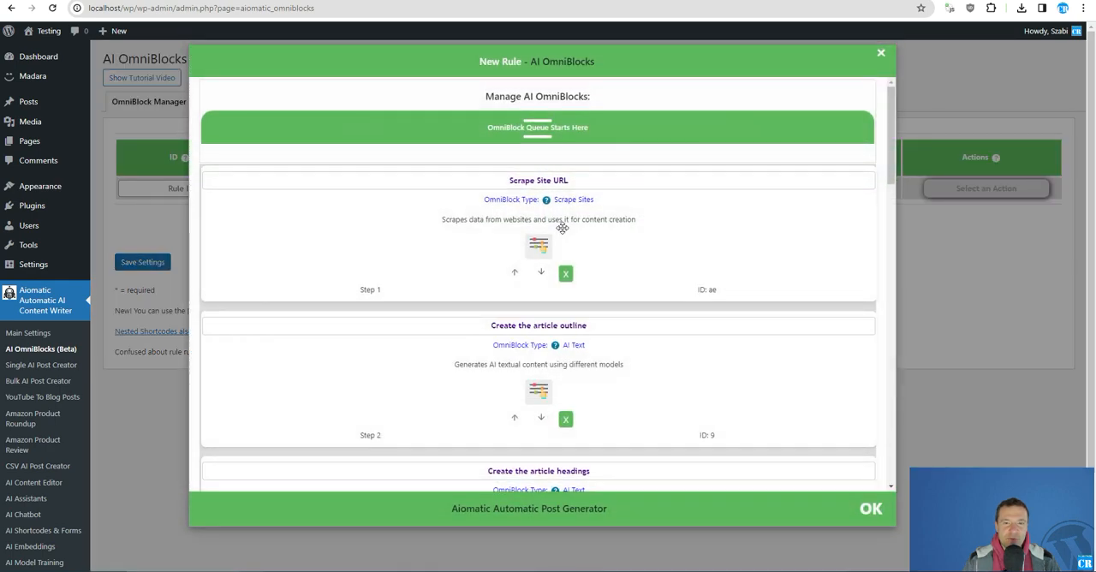
scroll("down", 3)
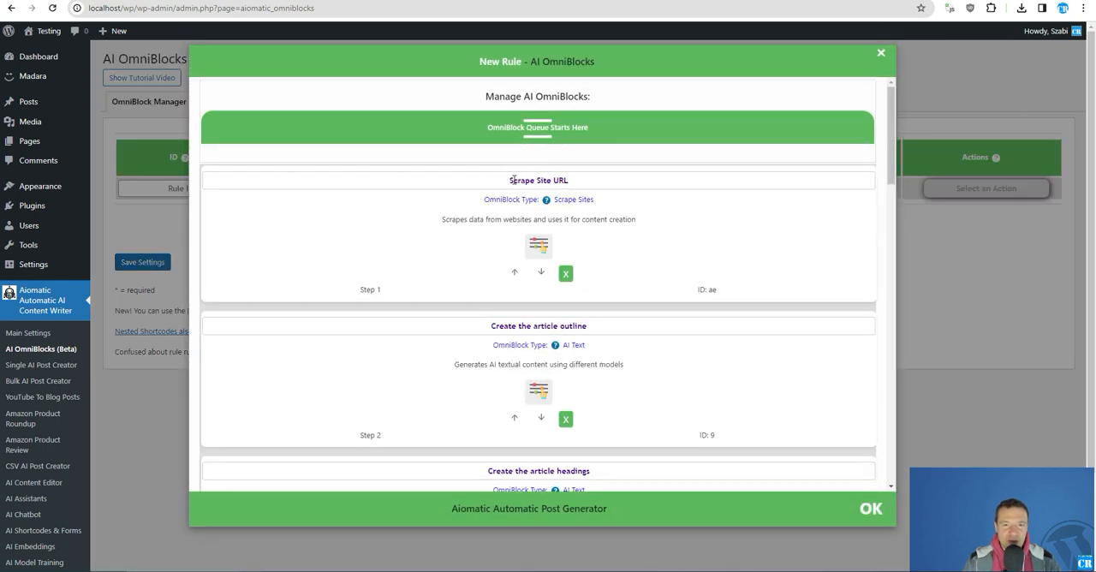
mouse_move(384, 127)
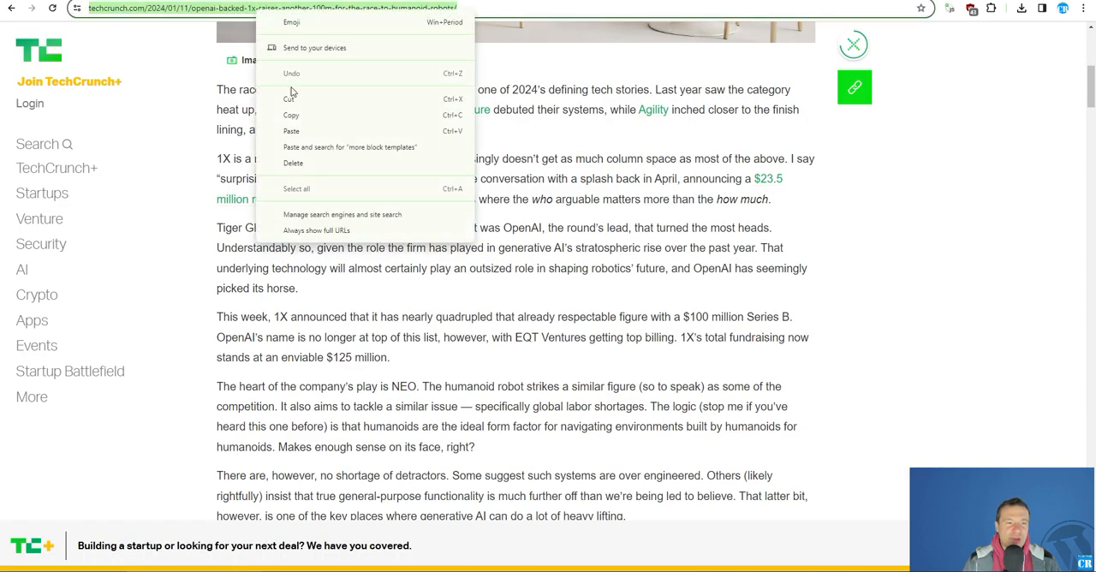
Copy the TechCrunch 1X article URL and paste it into the rule's Keywords field.
left_click(291, 110)
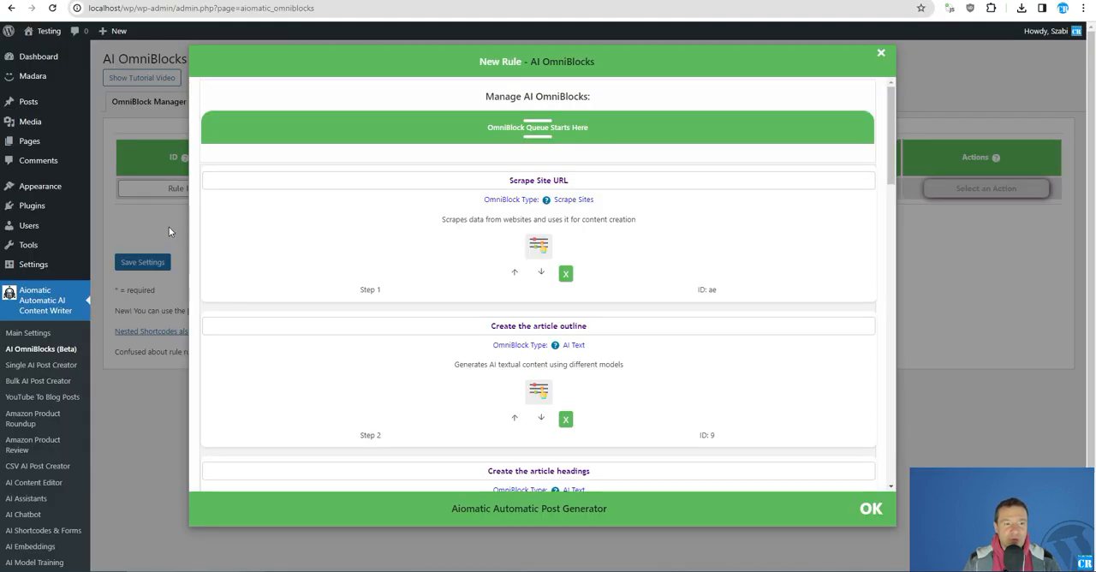
right_click(339, 188)
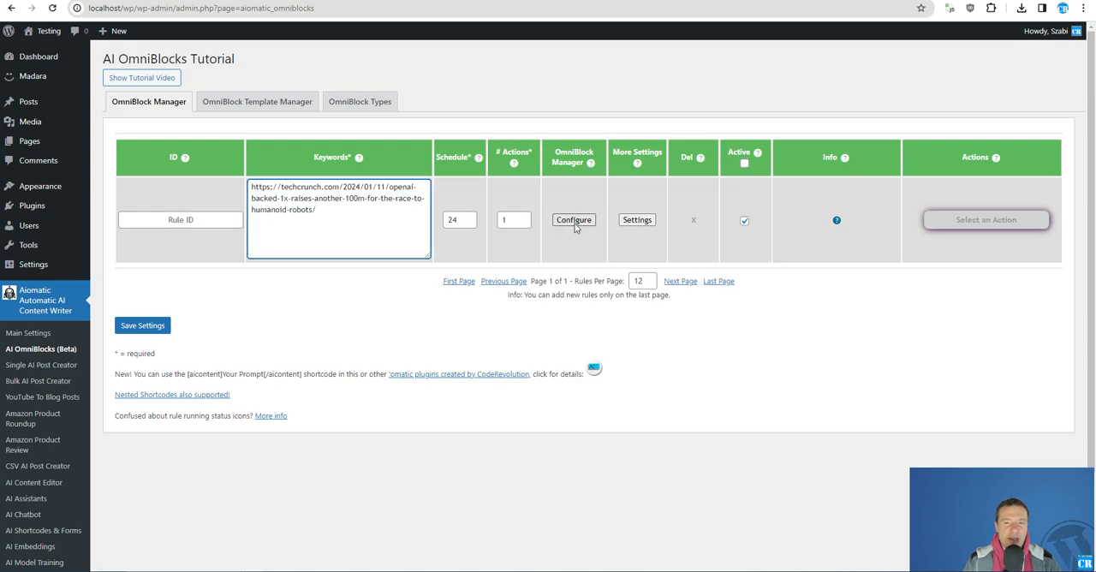
Review the new rule's full queue of steps before saving it as rule 0.
left_click(572, 220)
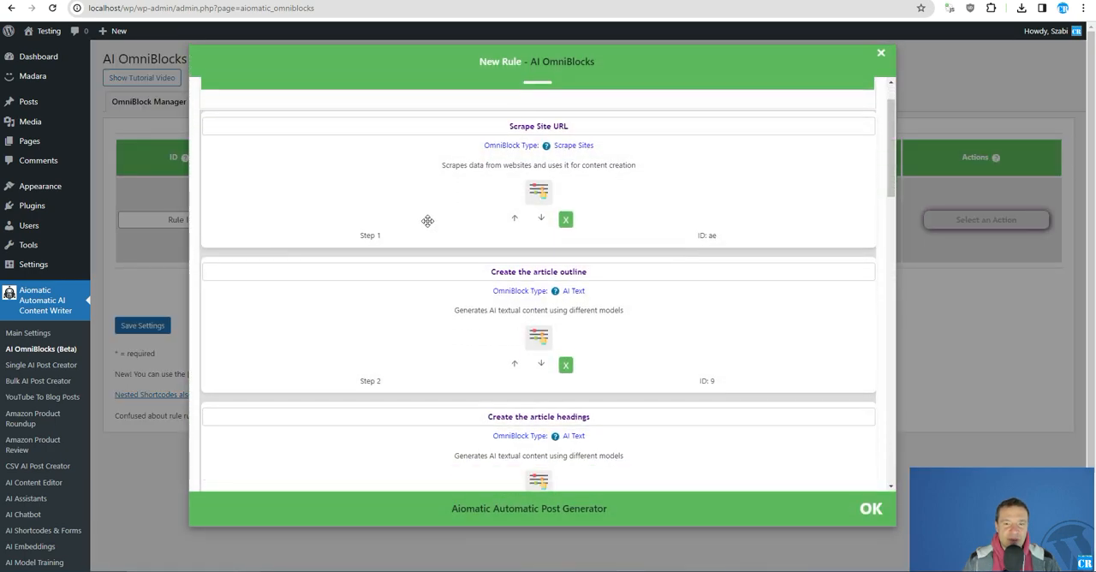
scroll("down", 3)
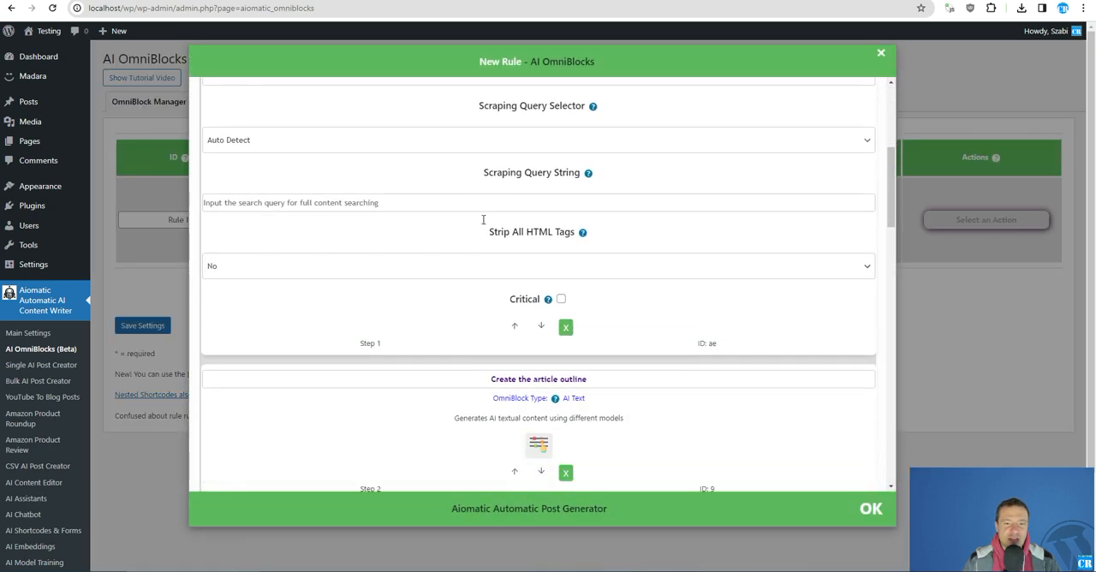
scroll("down", 3)
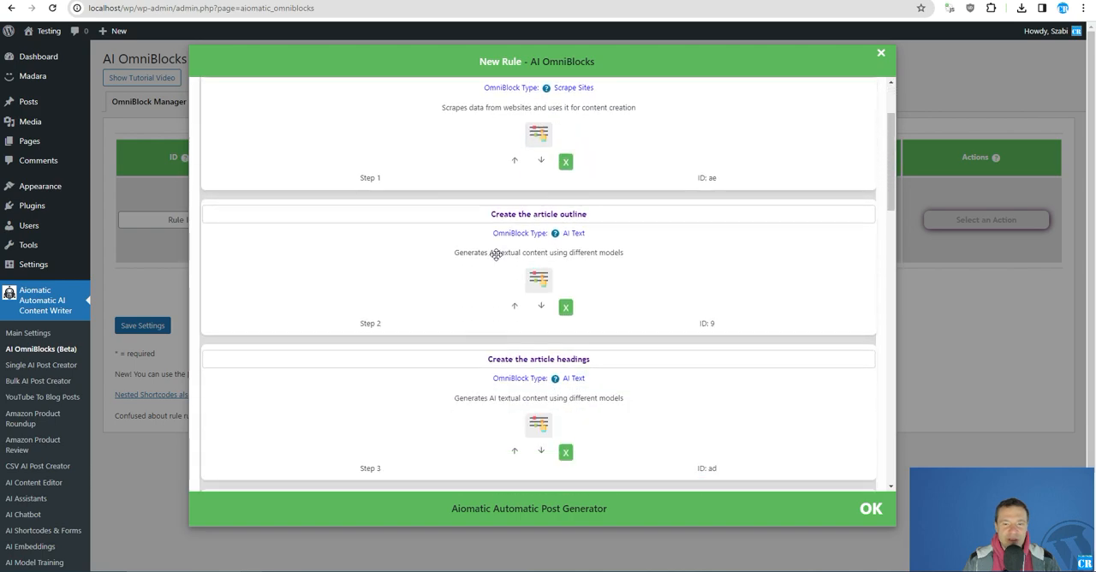
scroll("down", 3)
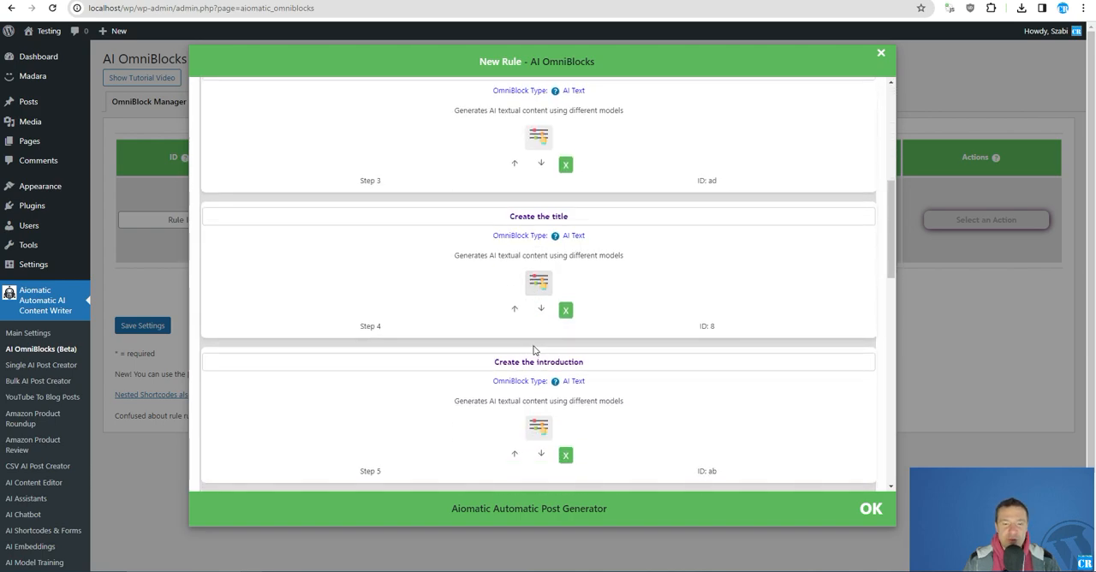
scroll("down", 3)
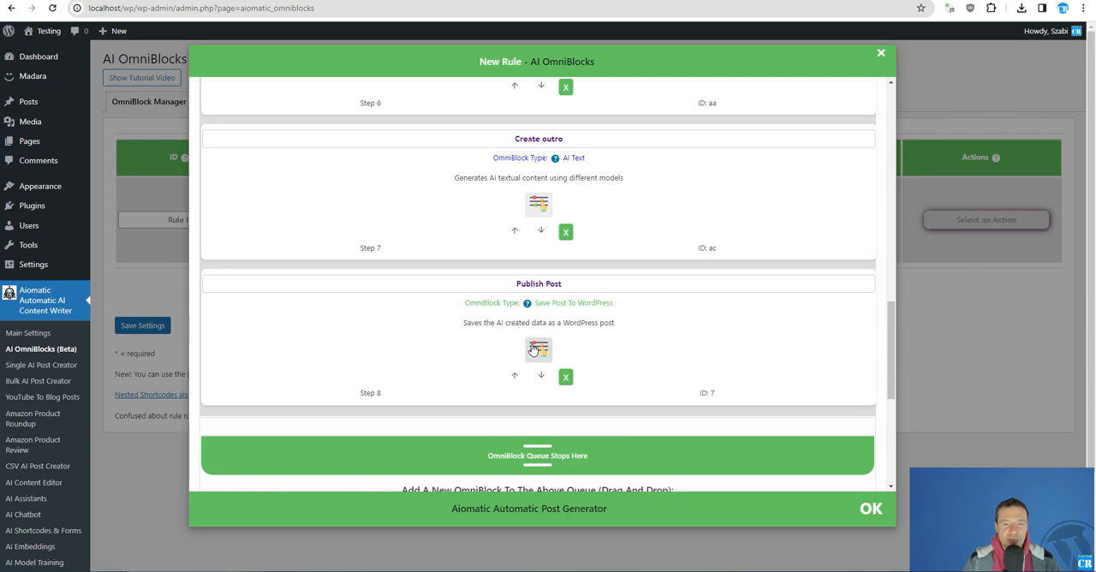
scroll("down", 3)
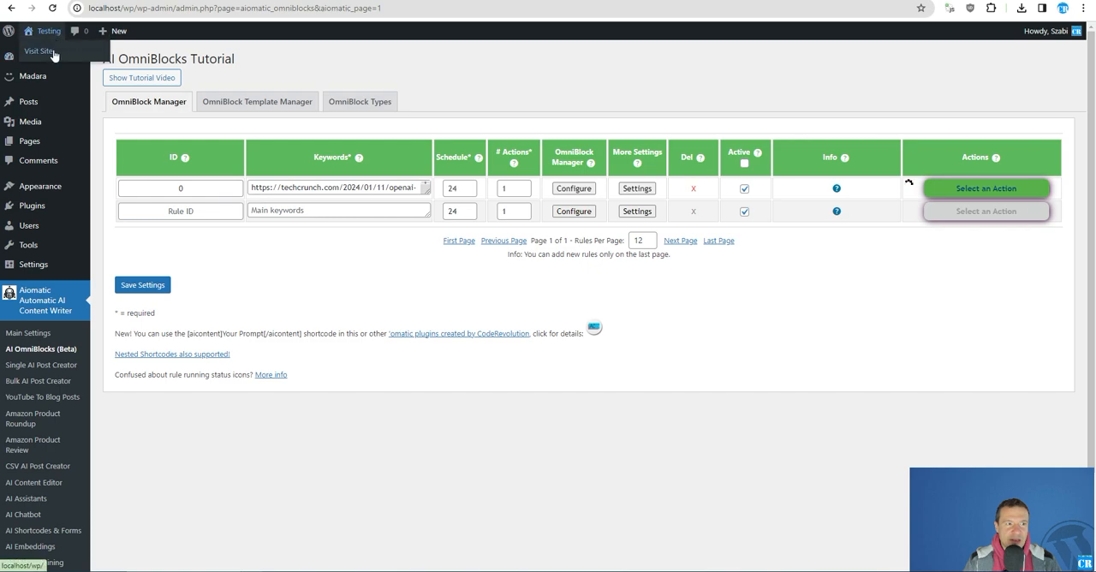
Preview the public Madara-themed site front end showing the existing YouTube Shorts post.
left_click(40, 51)
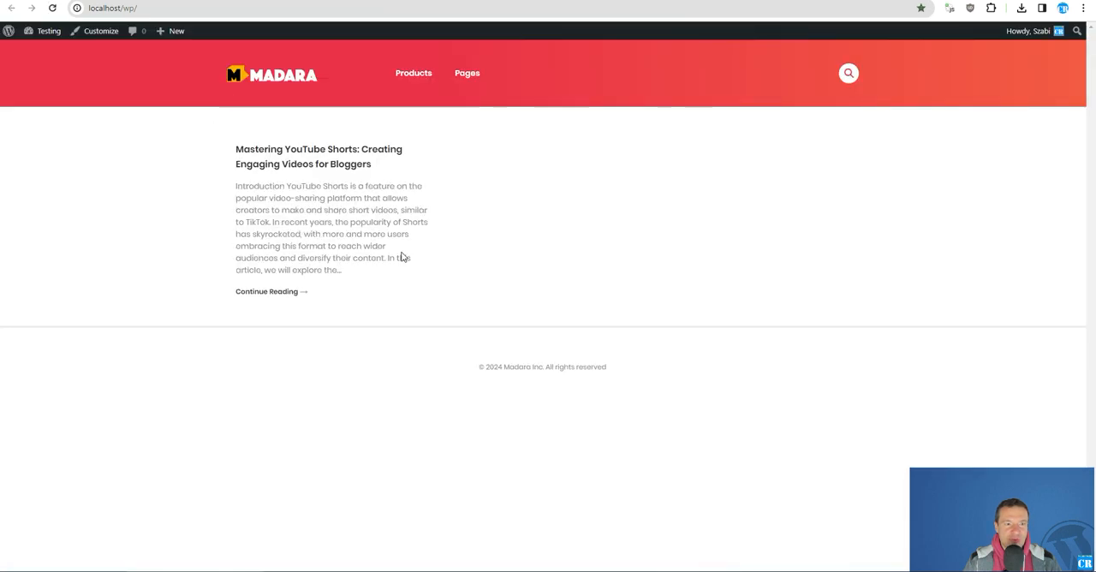
mouse_move(254, 156)
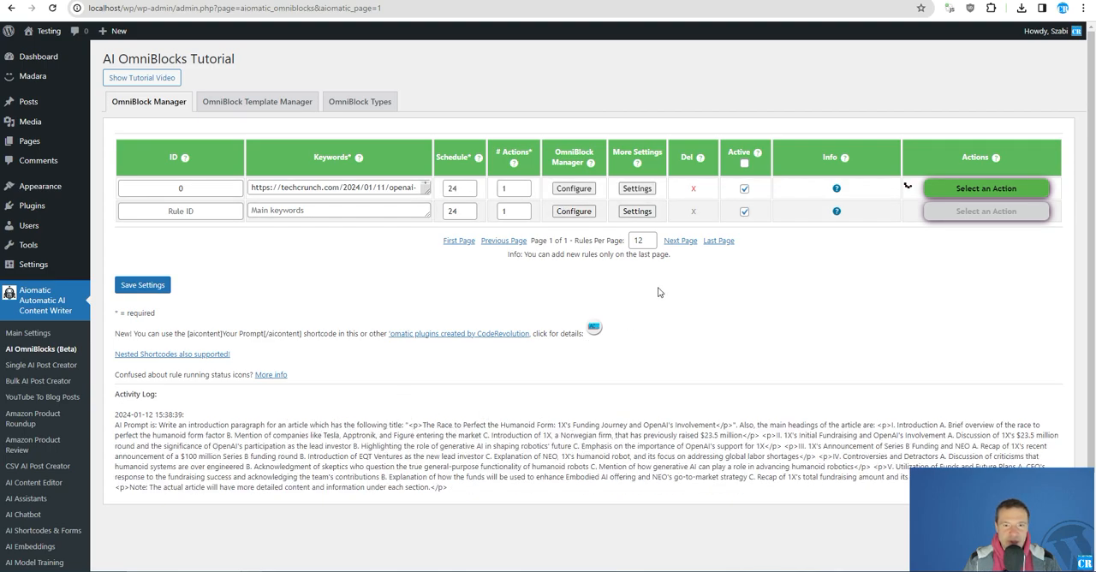
Review rule 0's Scrape Site URL step in its OmniBlocks queue.
left_click(572, 189)
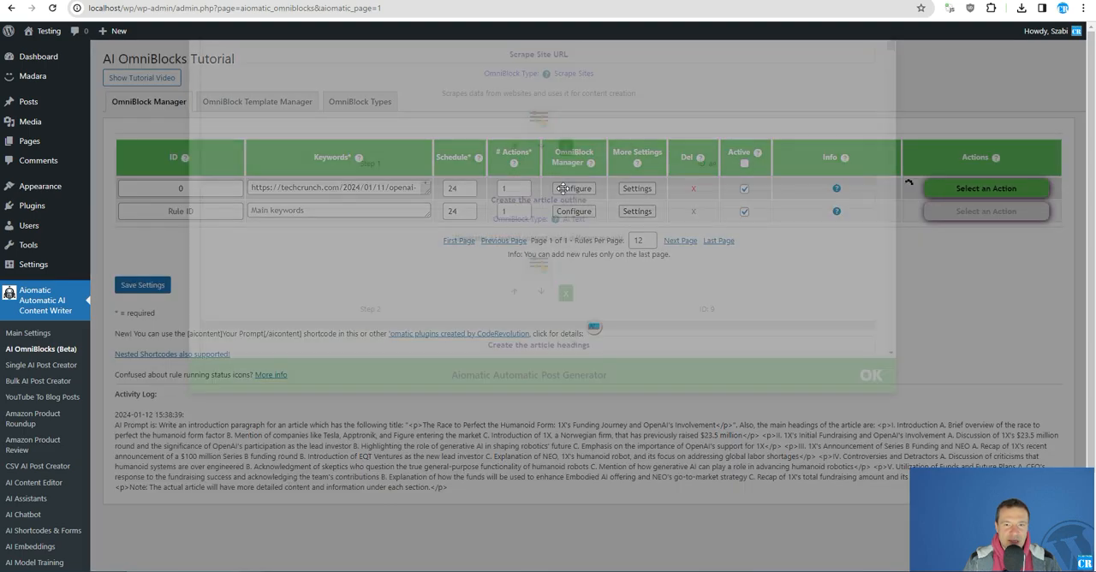
left_click(574, 189)
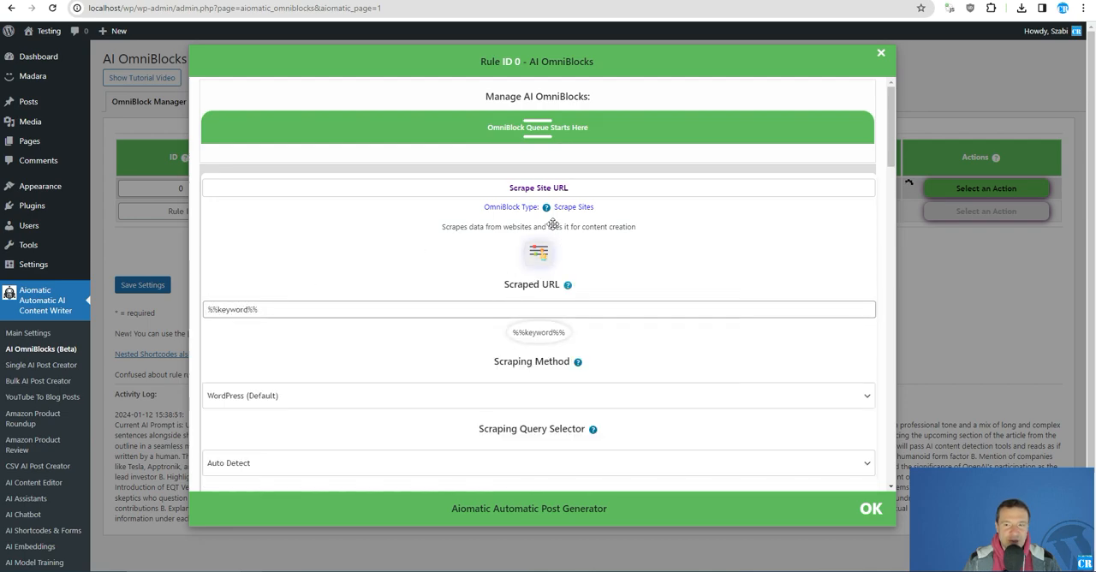
left_click(880, 53)
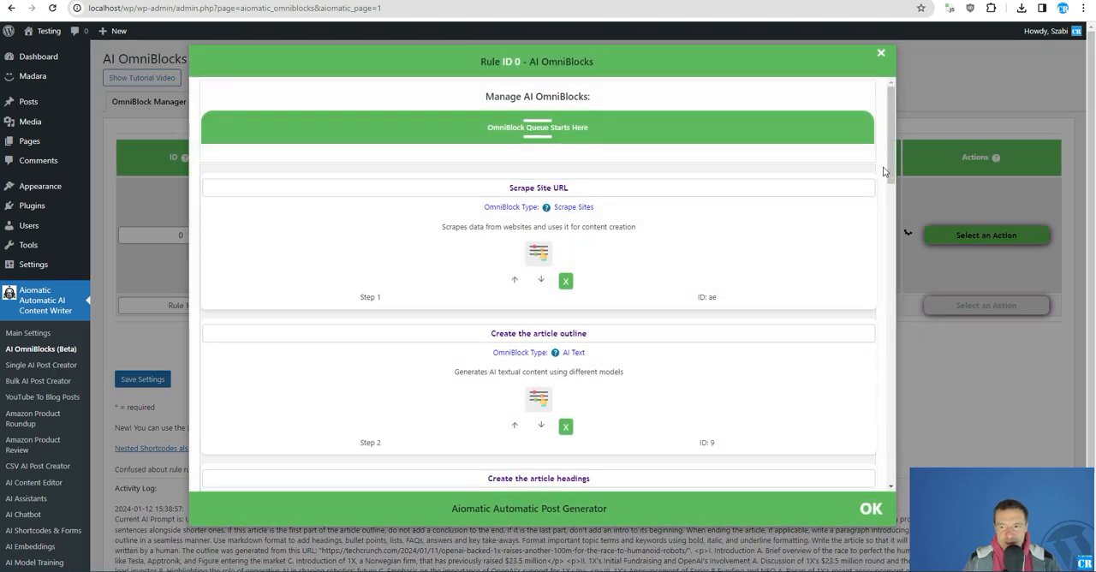
scroll("down", 3)
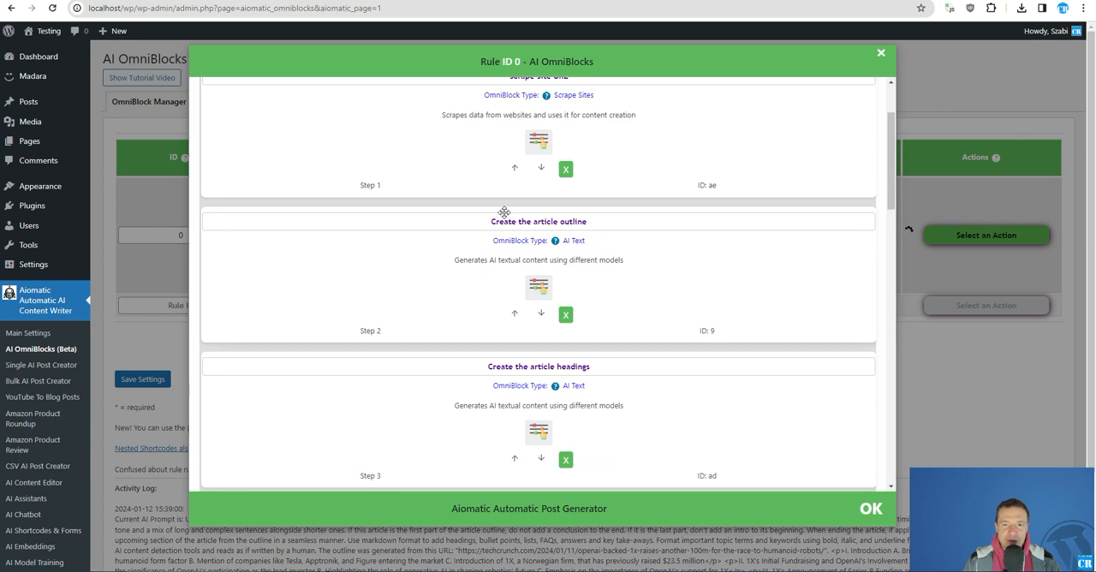
Inspect the Create the article outline prompt and its scraped-content placeholder.
left_click(538, 286)
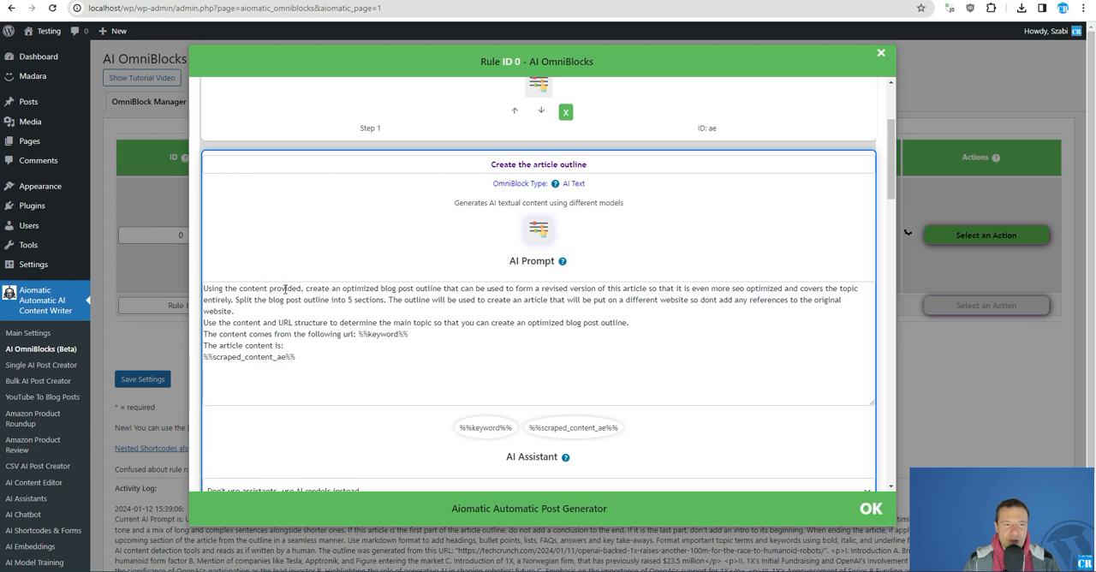
mouse_move(373, 315)
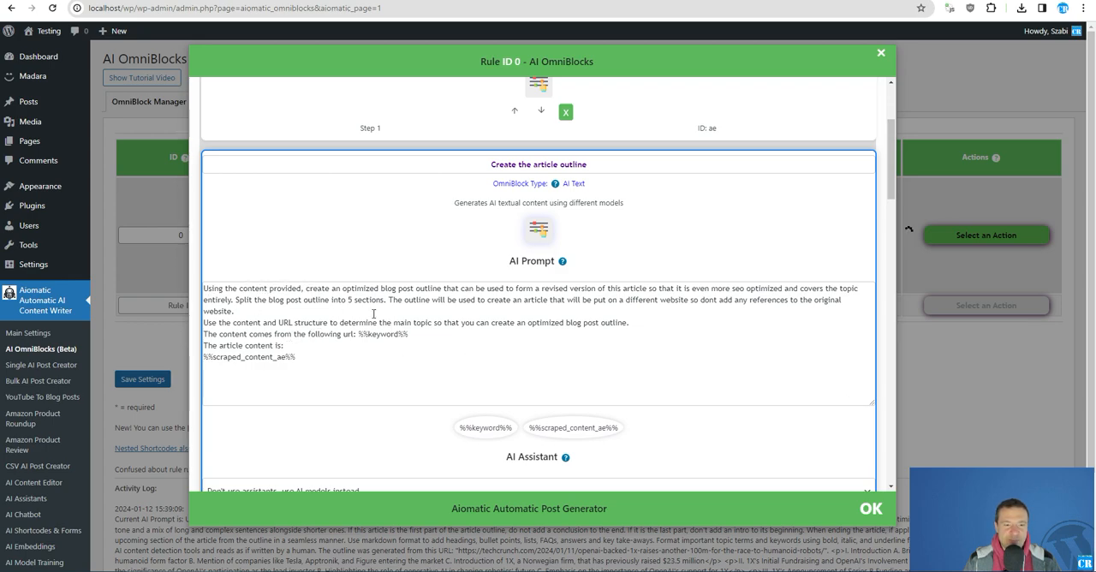
double_click(366, 300)
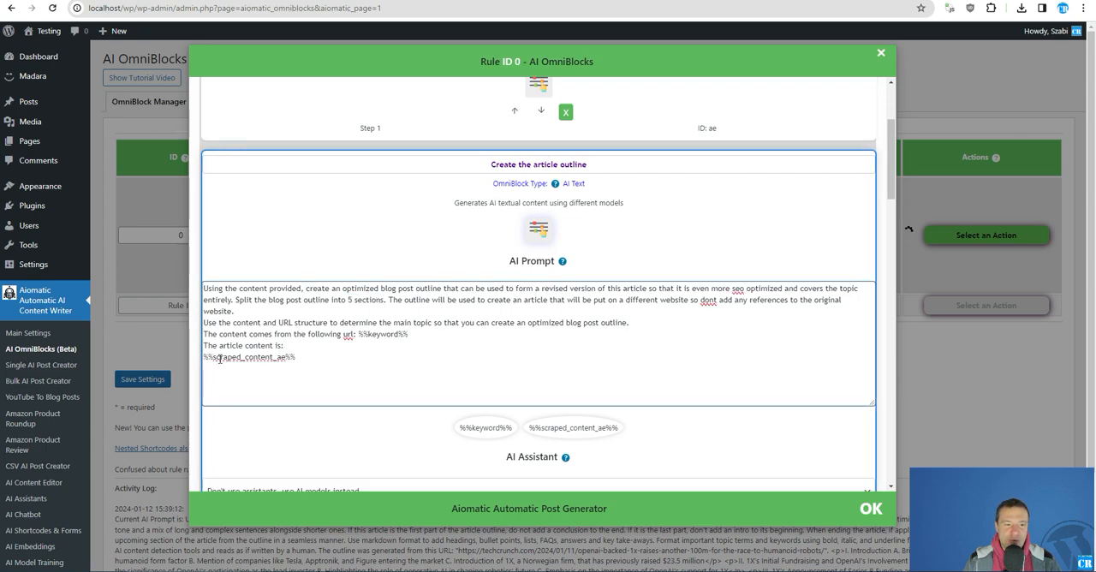
double_click(248, 356)
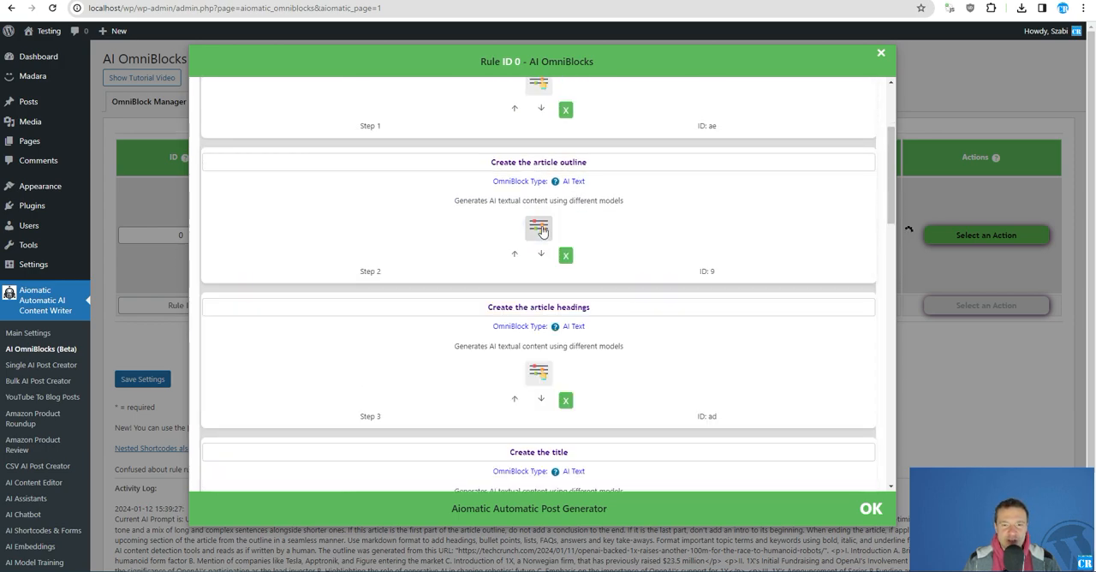
Inspect the Foreach outline entry step with its %%ai_text_ad%% input and section-writing prompt.
scroll("down", 3)
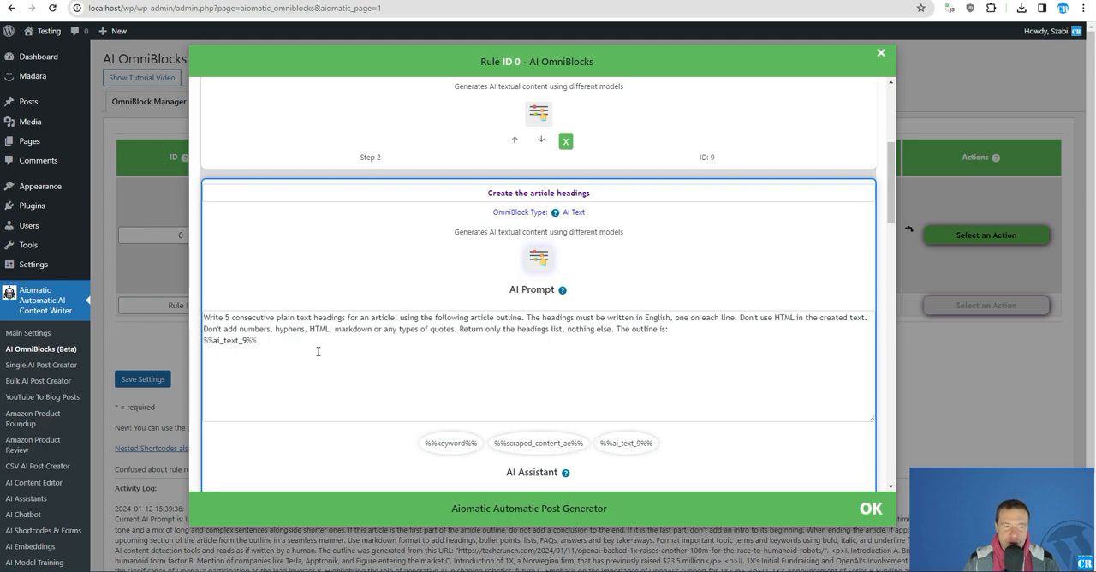
scroll("down", 3)
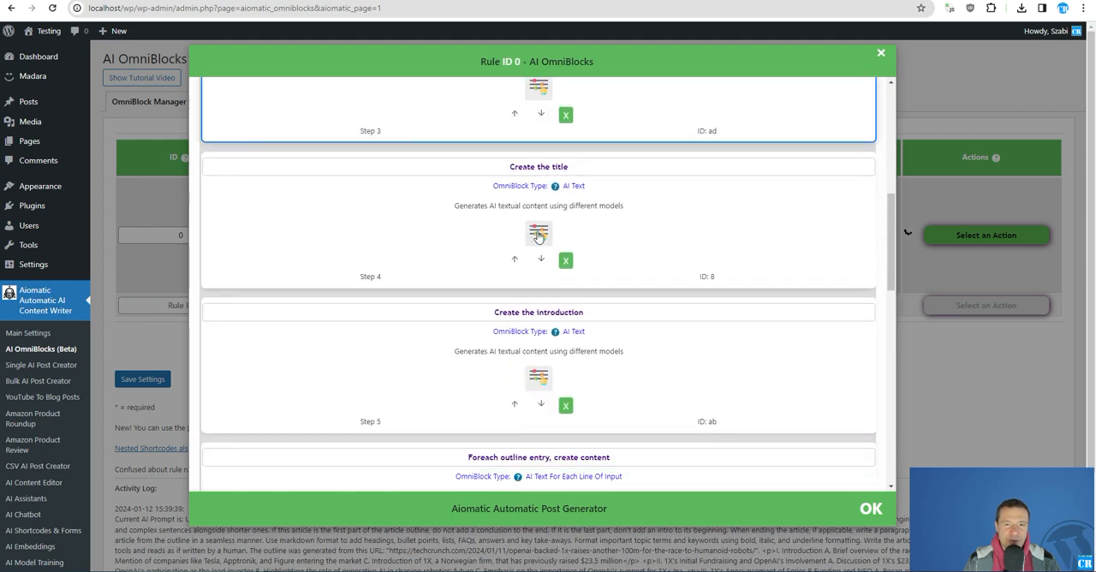
scroll("down", 3)
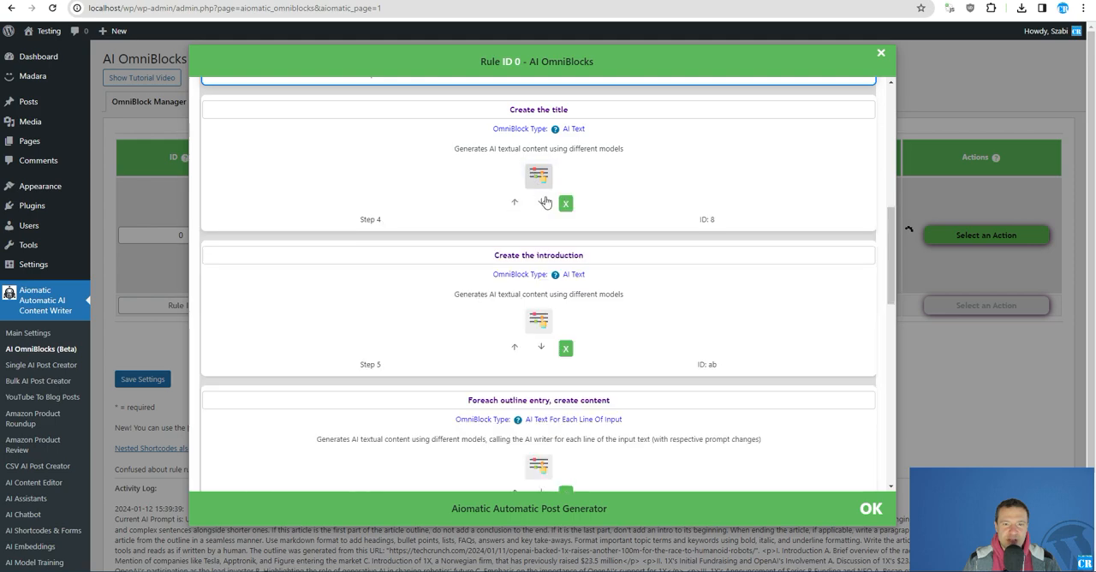
scroll("down", 3)
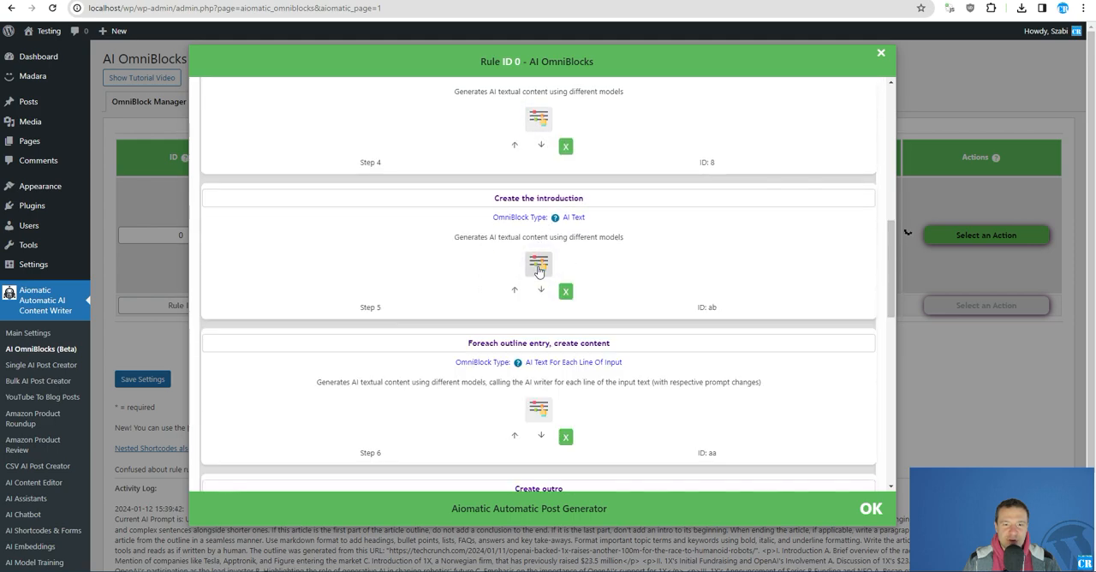
scroll("down", 3)
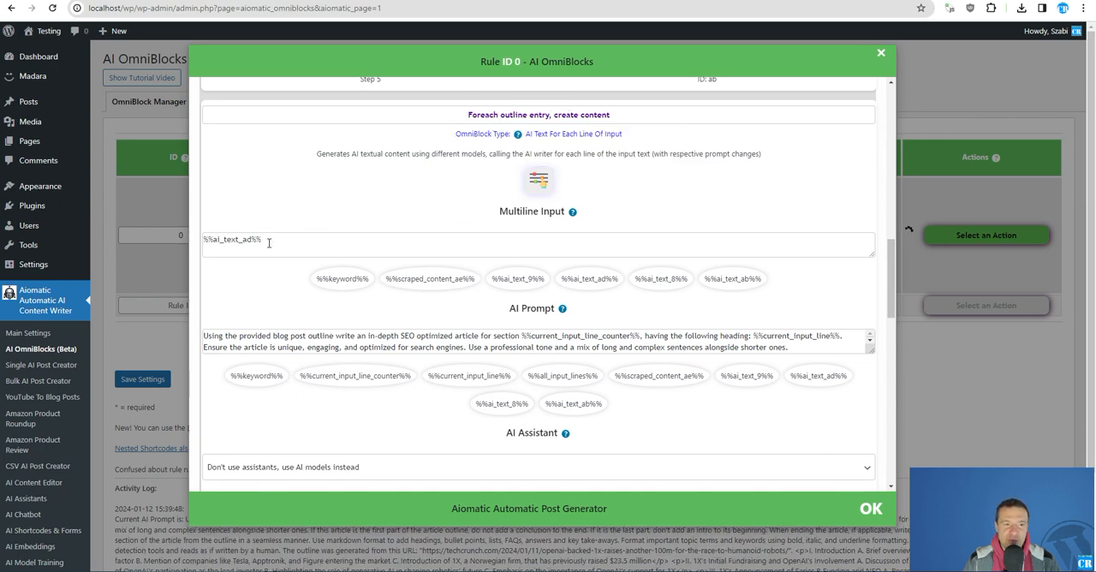
double_click(232, 239)
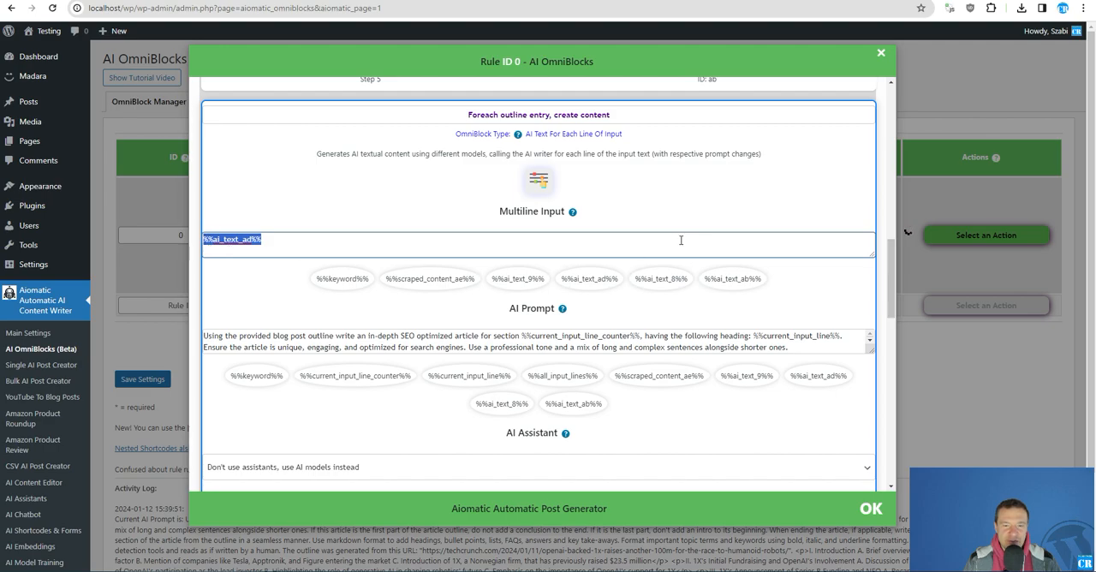
mouse_move(525, 236)
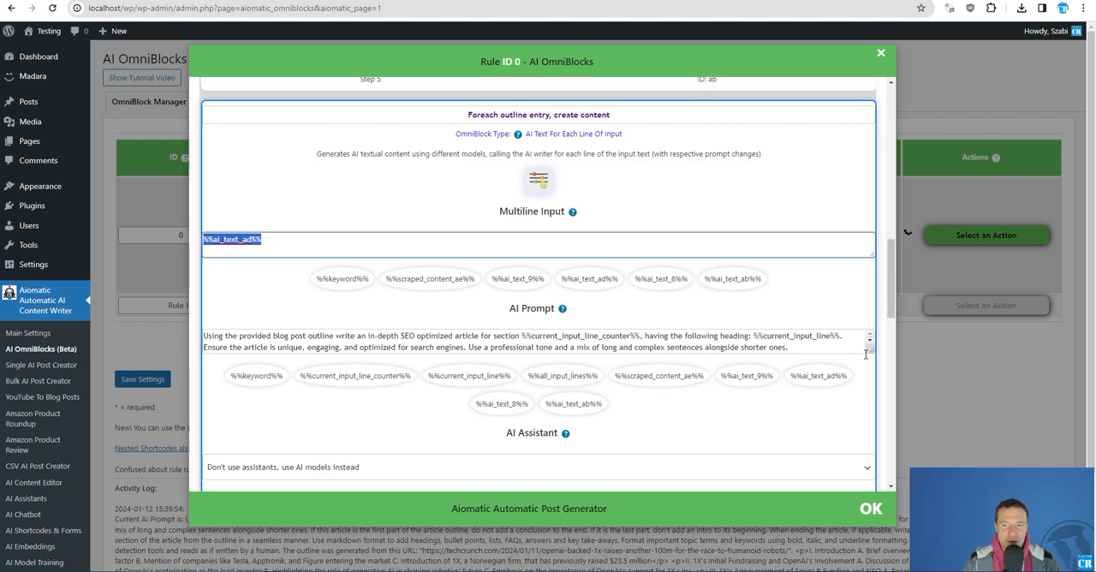
scroll("down", 3)
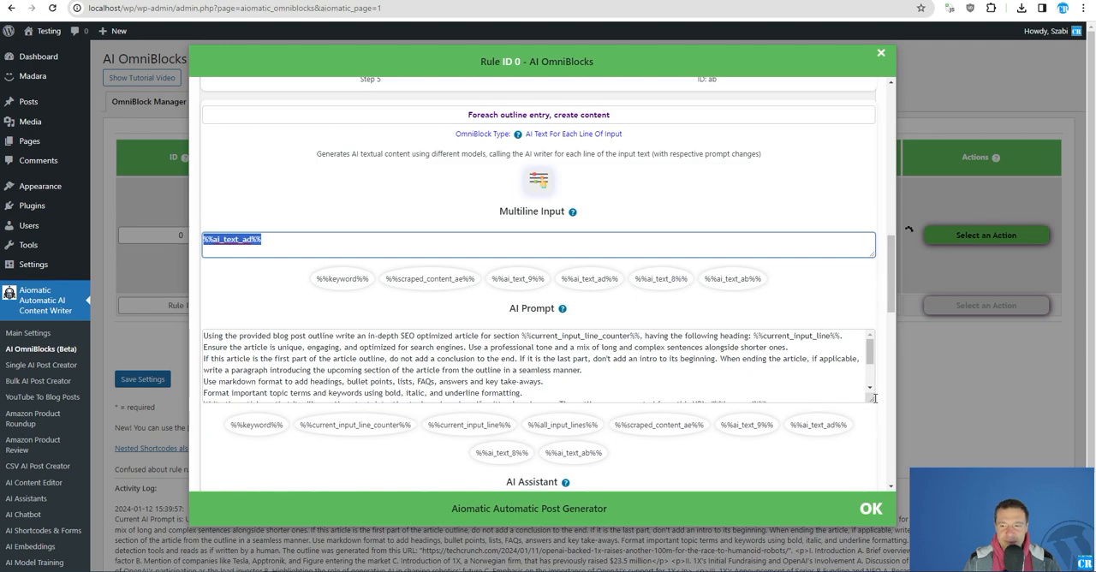
scroll("down", 3)
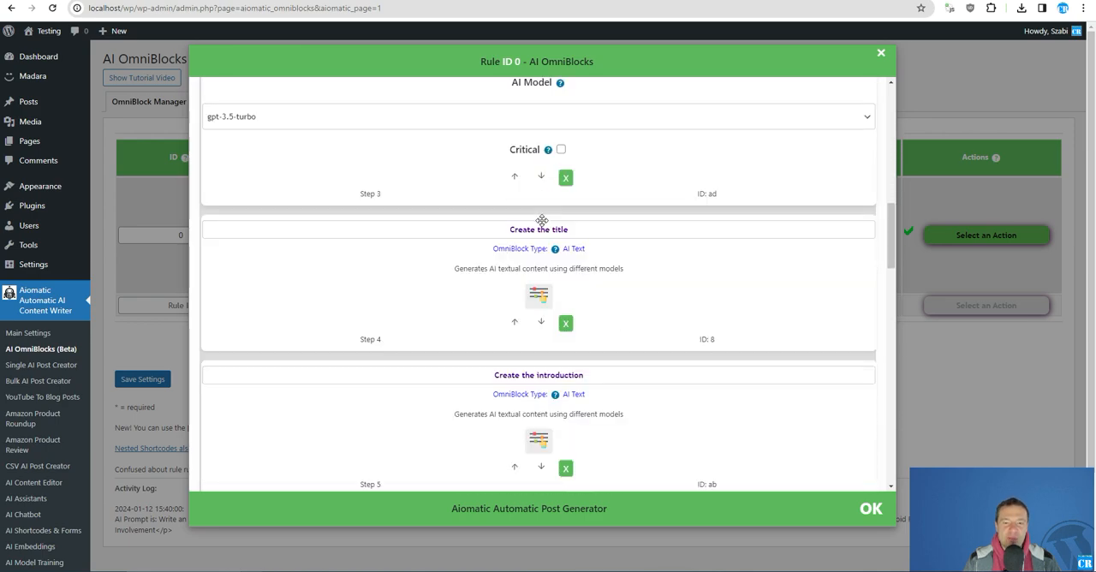
scroll("down", 3)
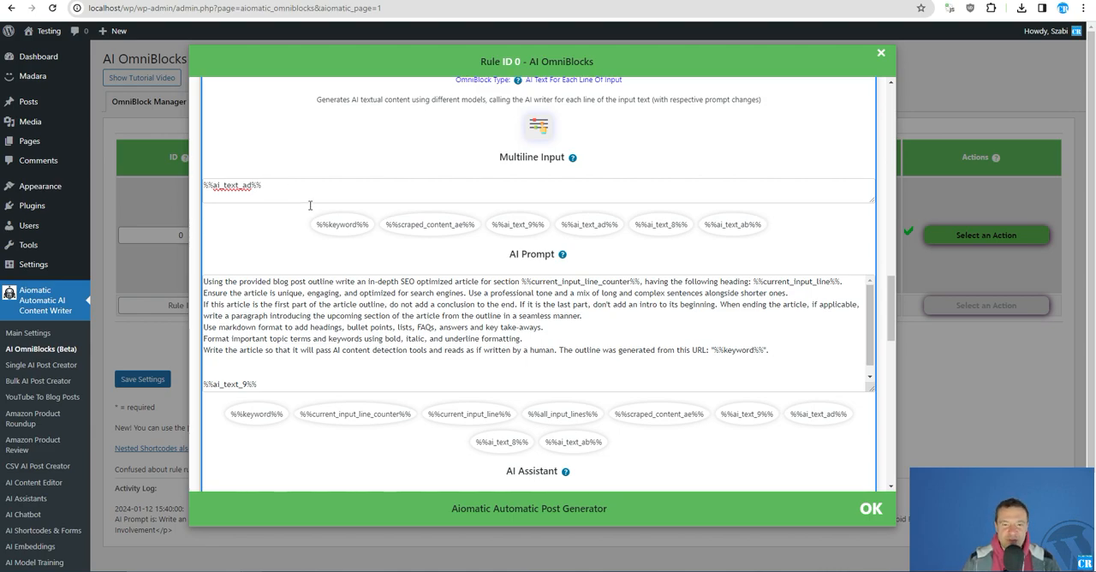
scroll("down", 3)
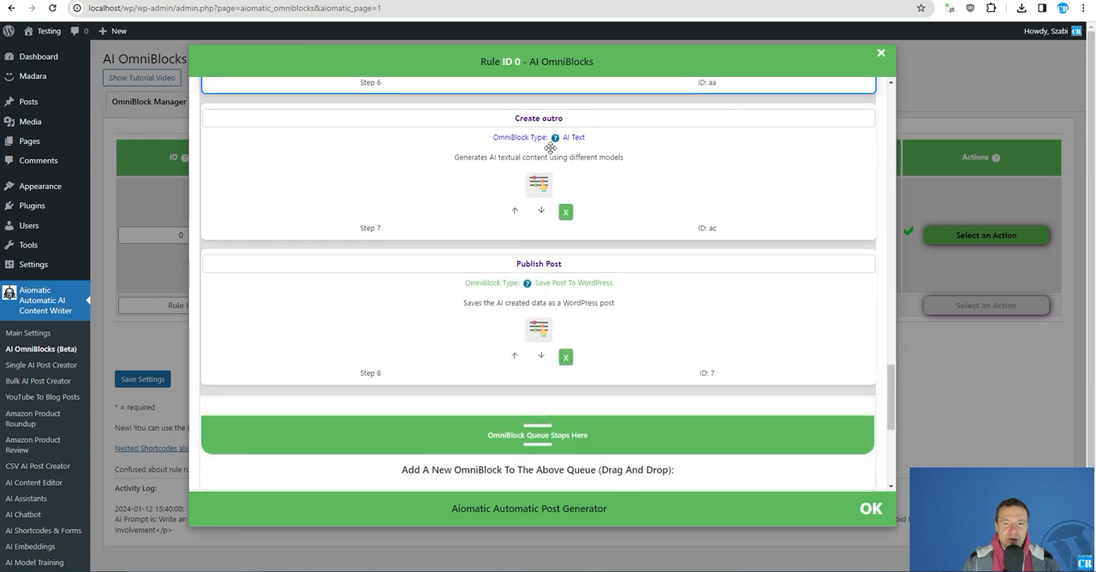
mouse_move(551, 263)
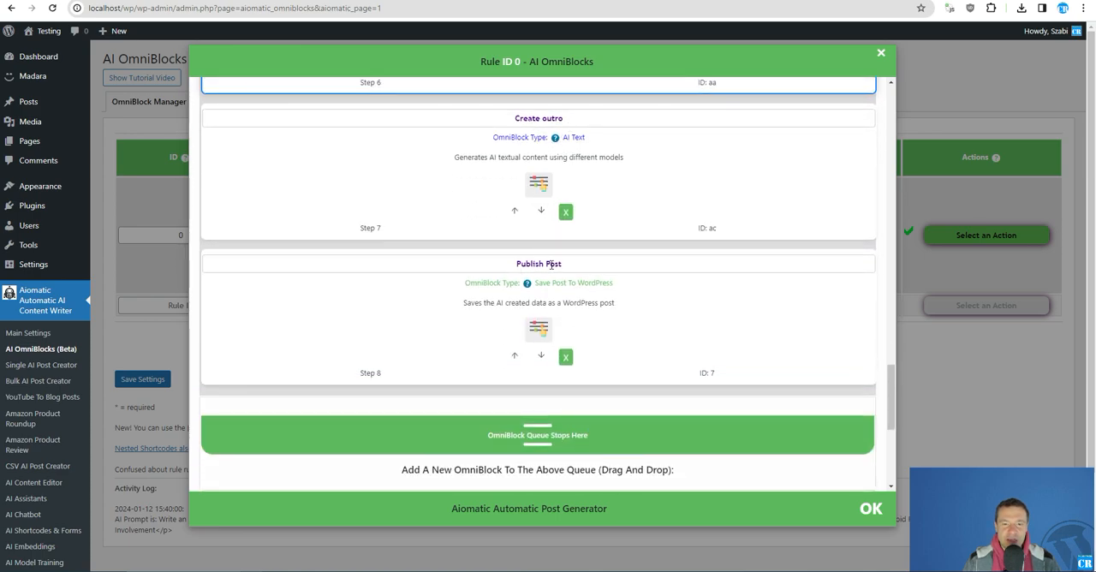
scroll("down", 3)
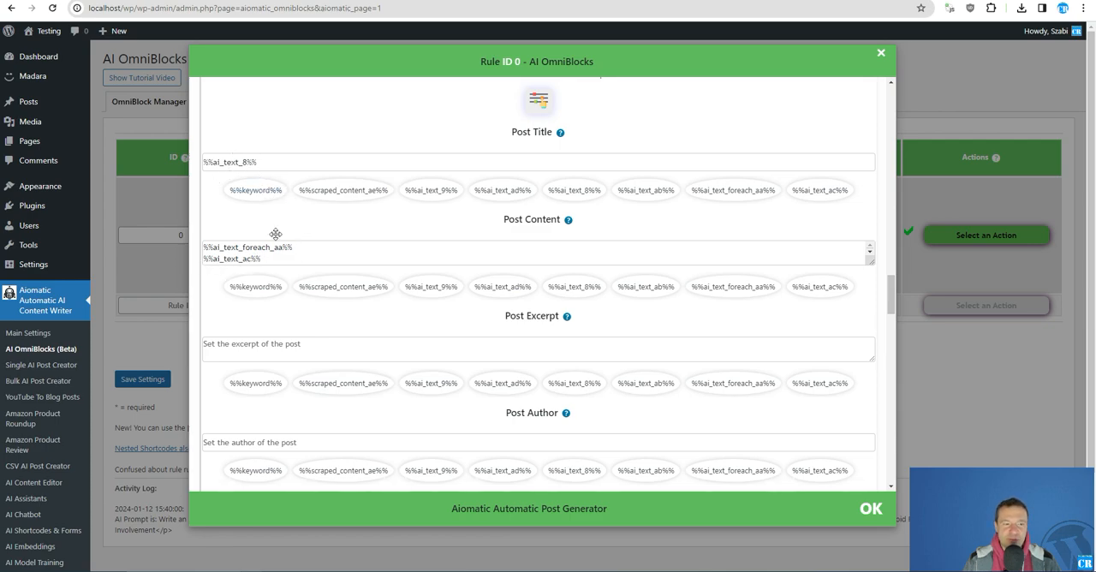
scroll("down", 3)
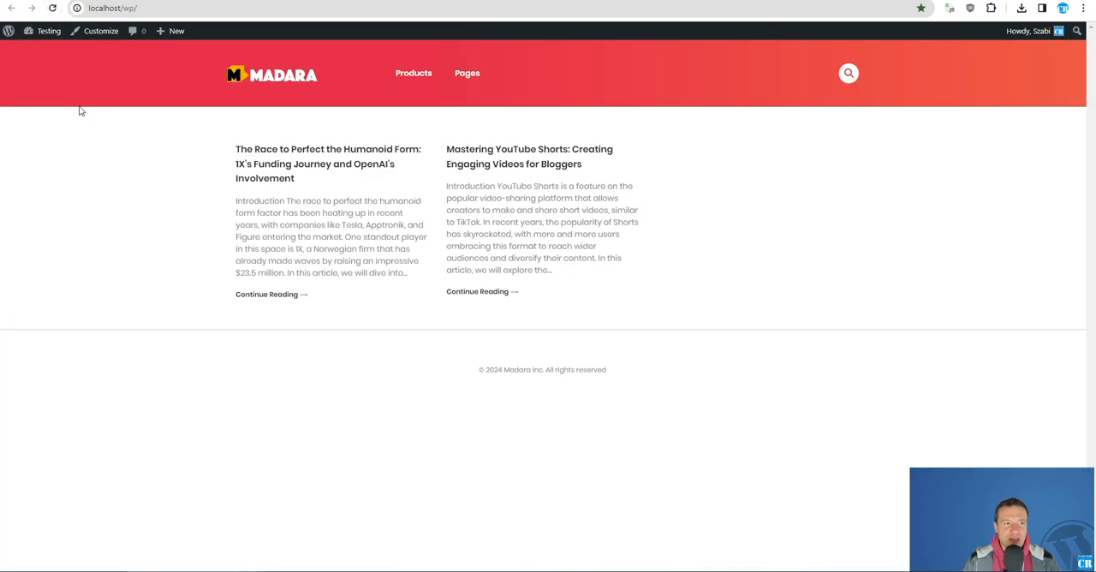
mouse_move(282, 165)
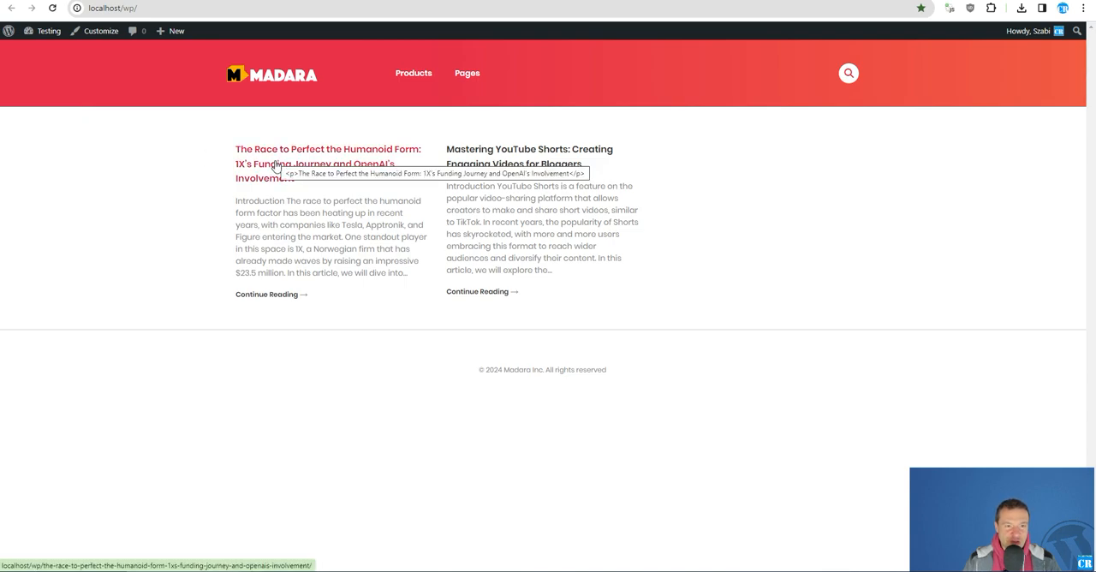
Open the generated post 'The Race to Perfect the Humanoid Form' from the Madara home page.
left_click(328, 155)
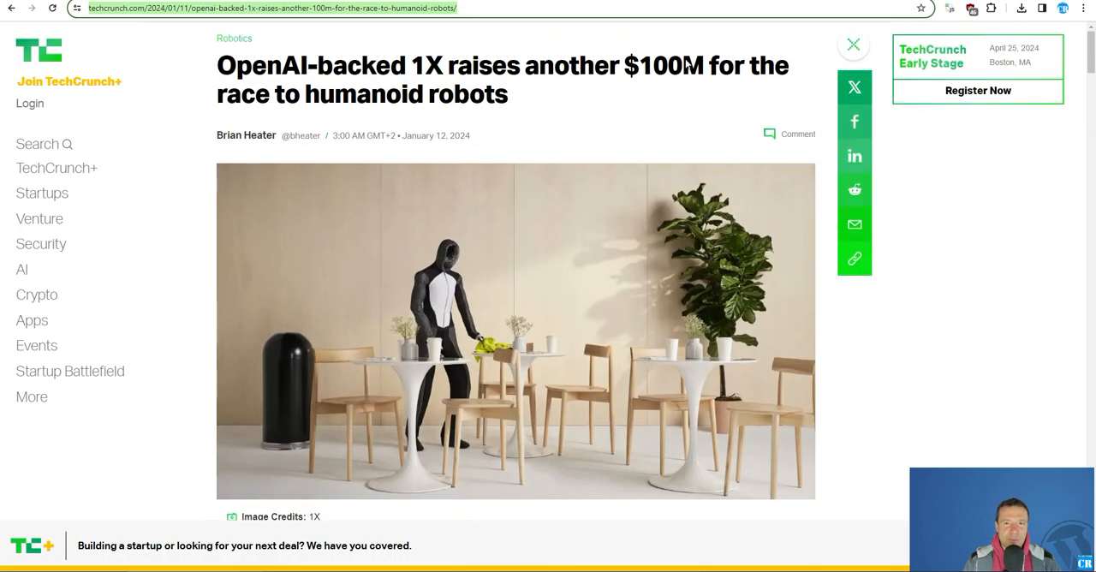
Scroll through the original TechCrunch 1X funding article text.
scroll("down", 3)
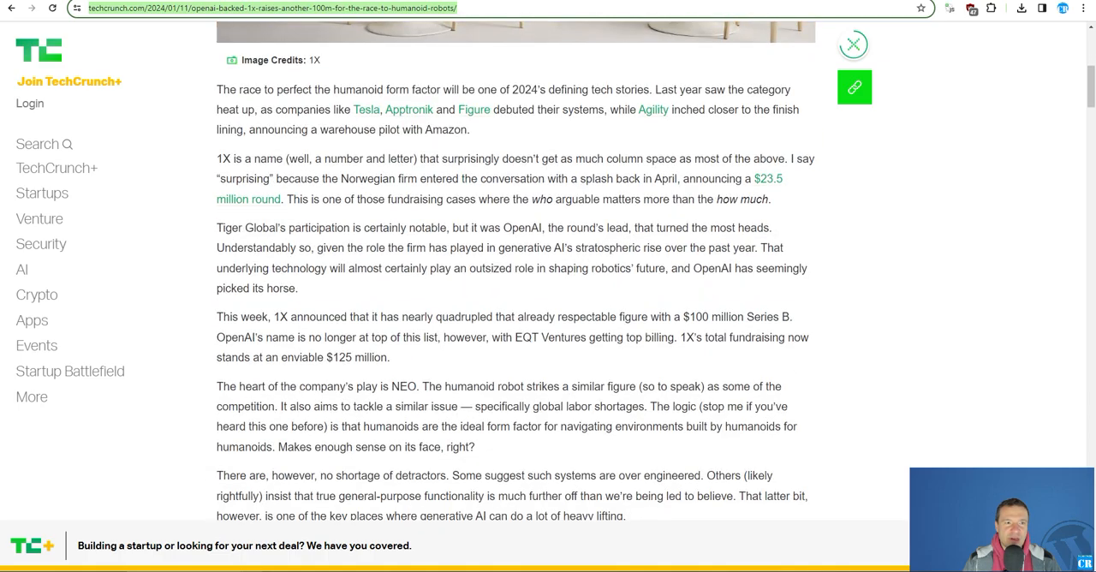
scroll("down", 3)
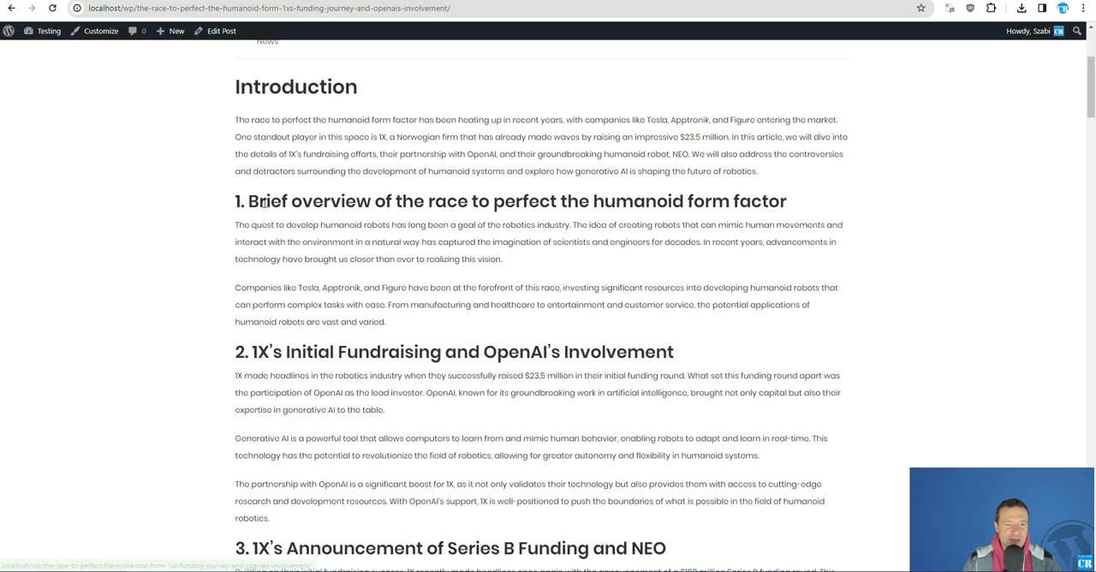
Read through the funding, NEO and controversy sections, highlighting the phrase 'humanoid form'.
scroll("down", 3)
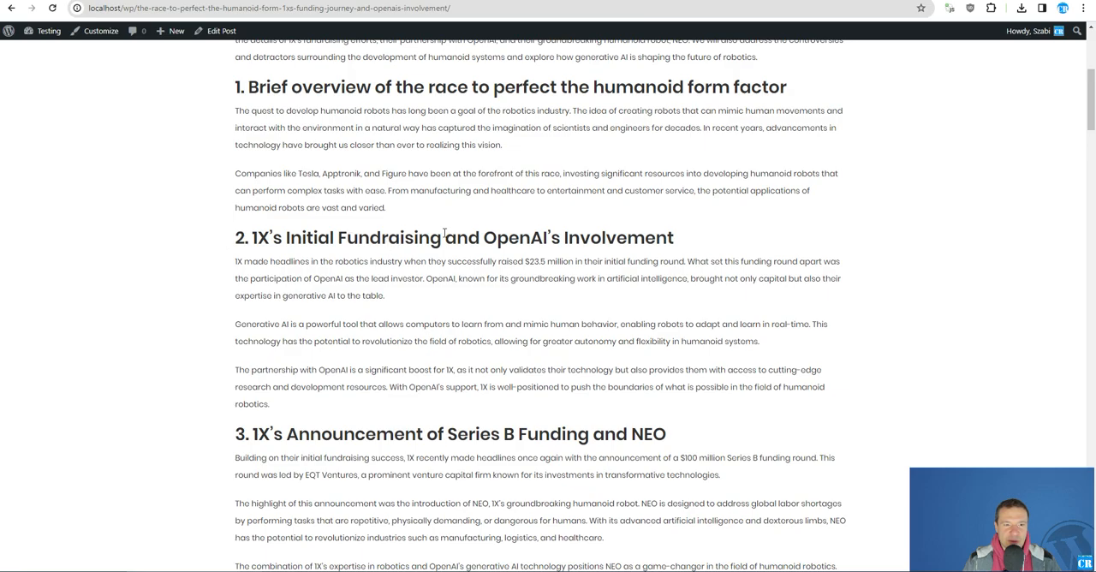
scroll("down", 3)
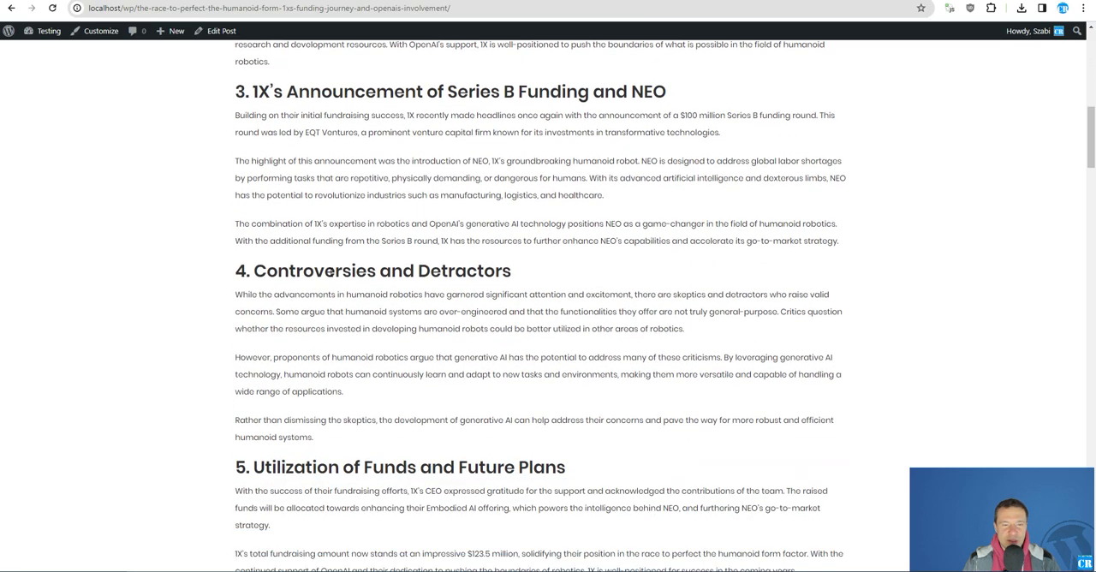
scroll("down", 3)
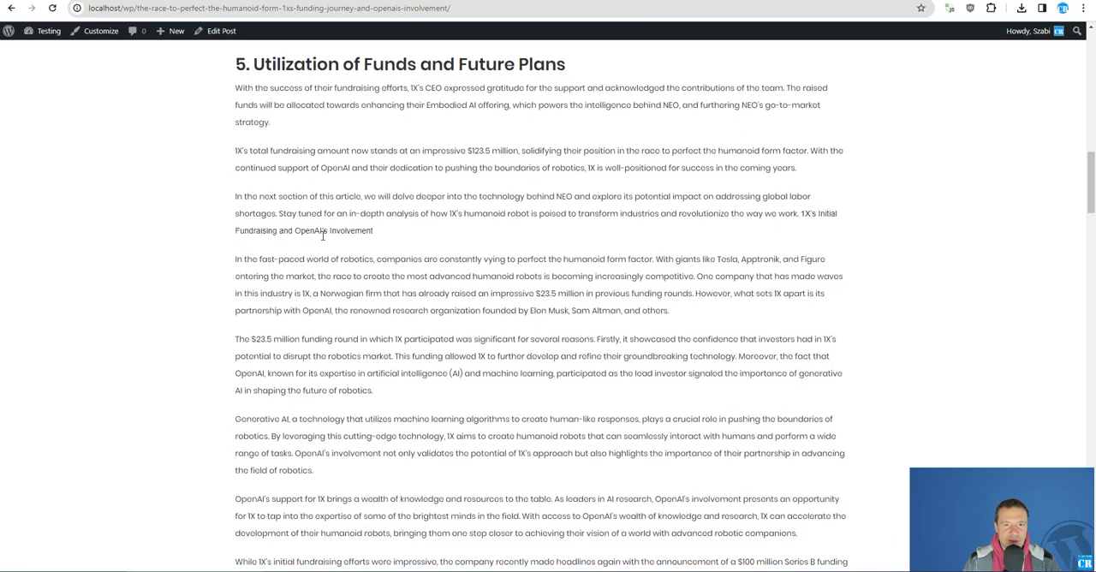
scroll("down", 3)
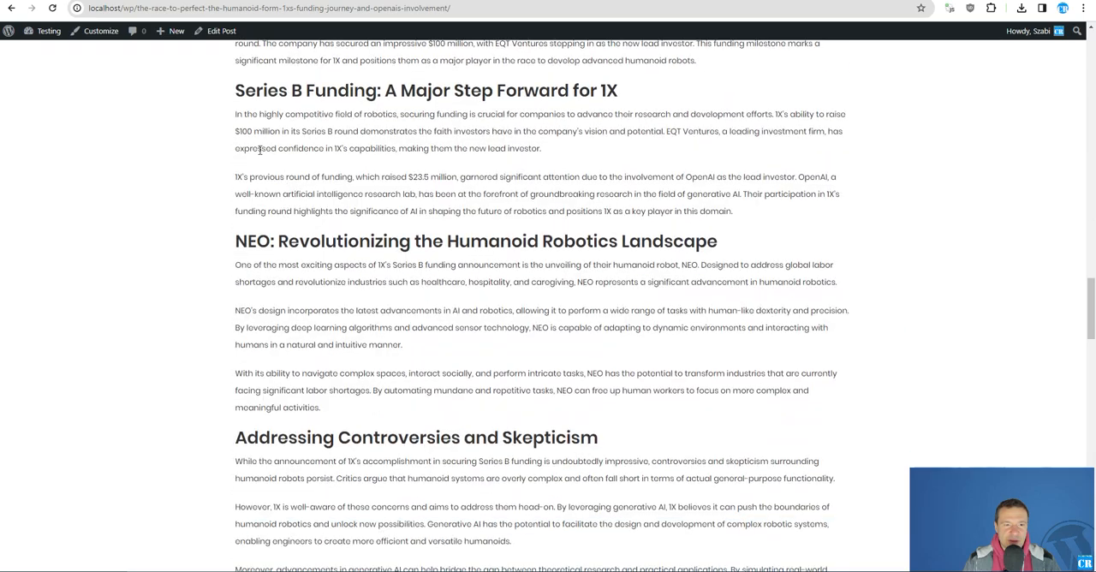
scroll("down", 3)
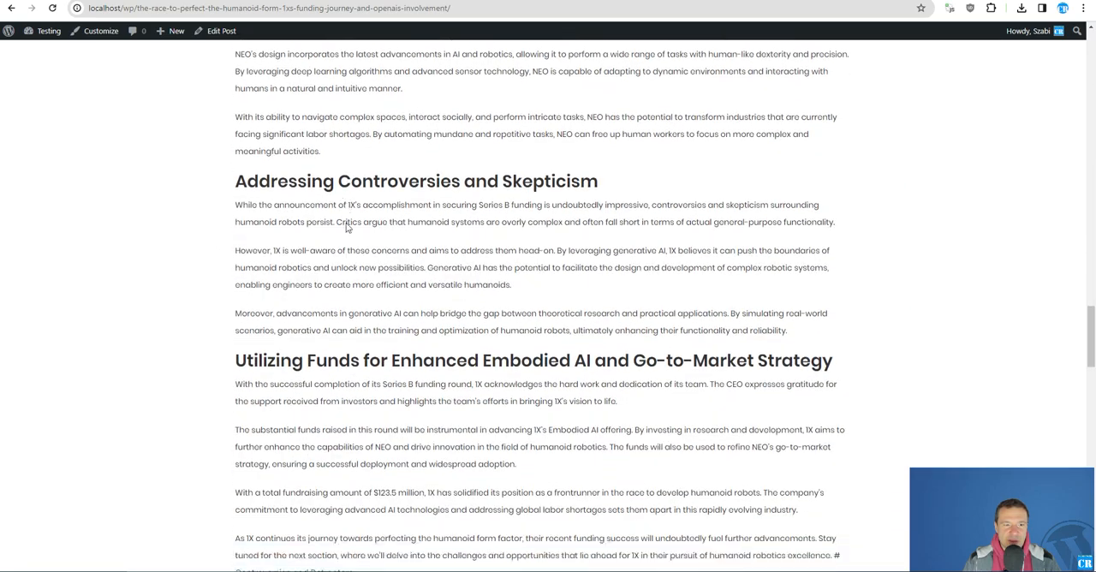
scroll("down", 3)
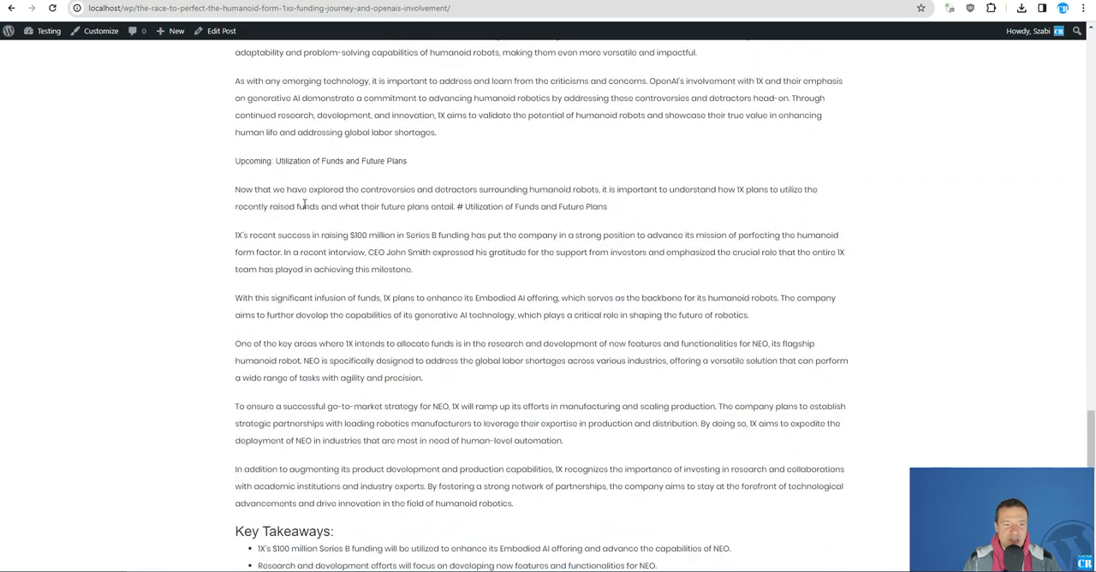
scroll("down", 3)
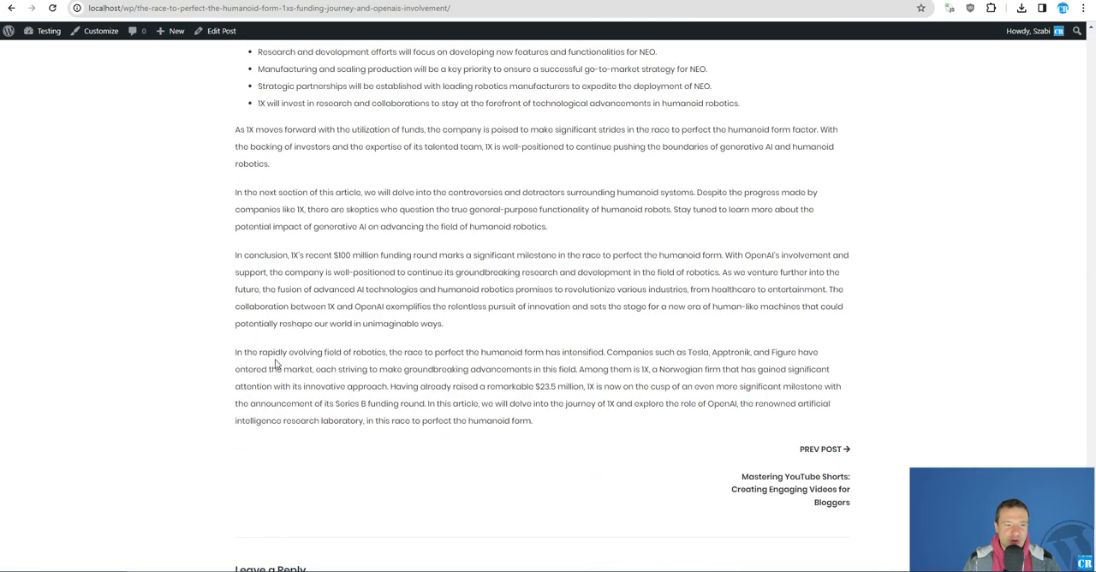
mouse_move(431, 380)
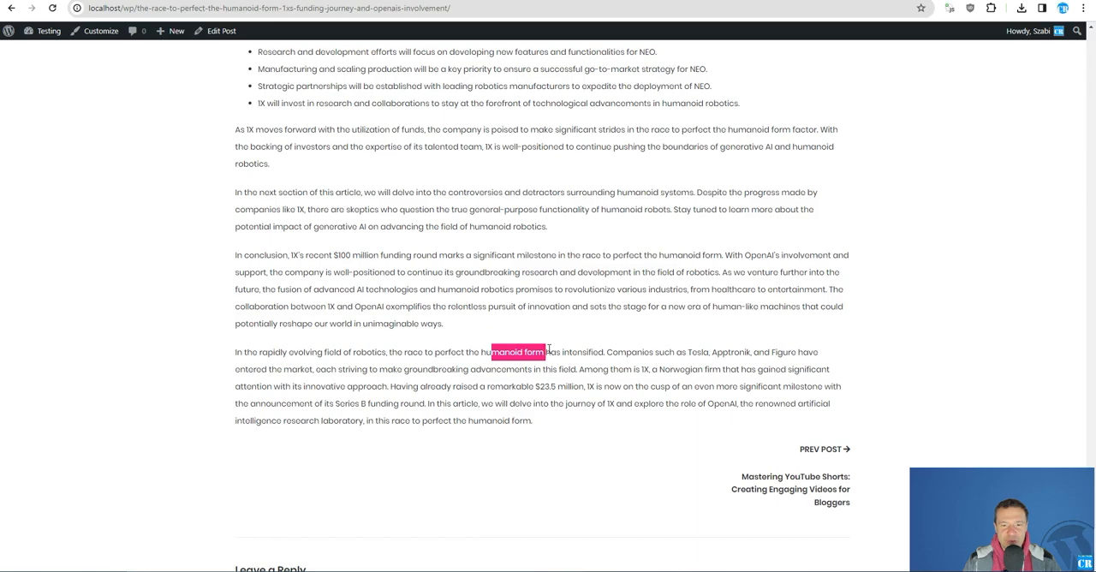
double_click(583, 353)
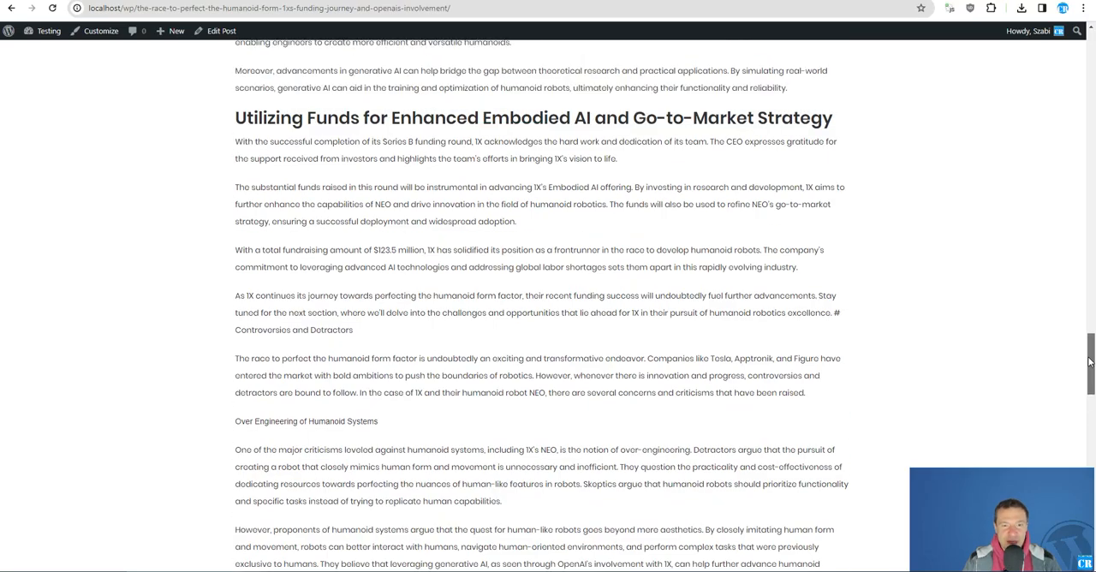
scroll("up", 3)
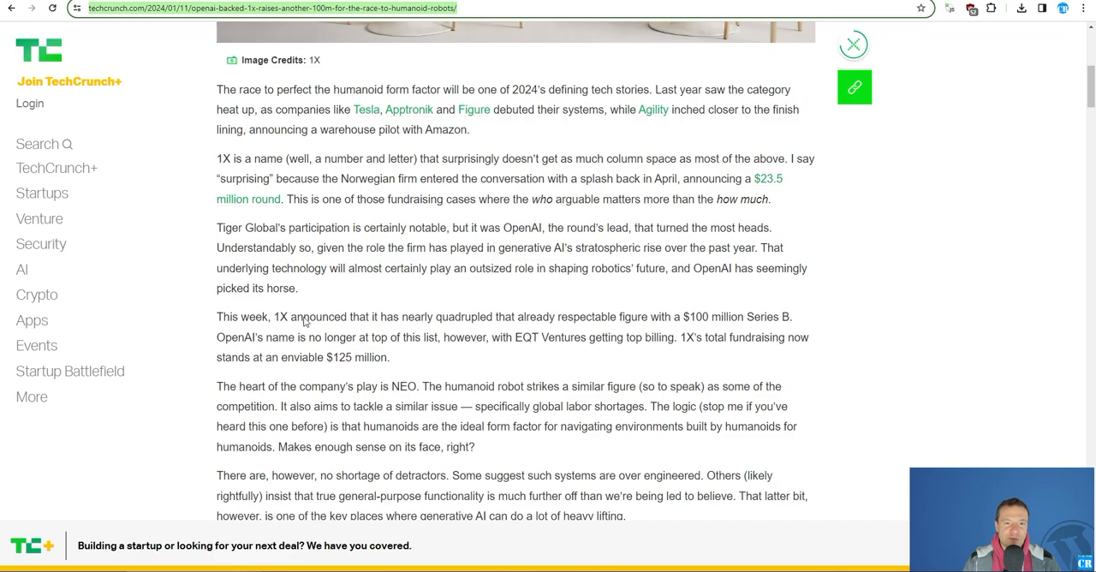
mouse_move(335, 363)
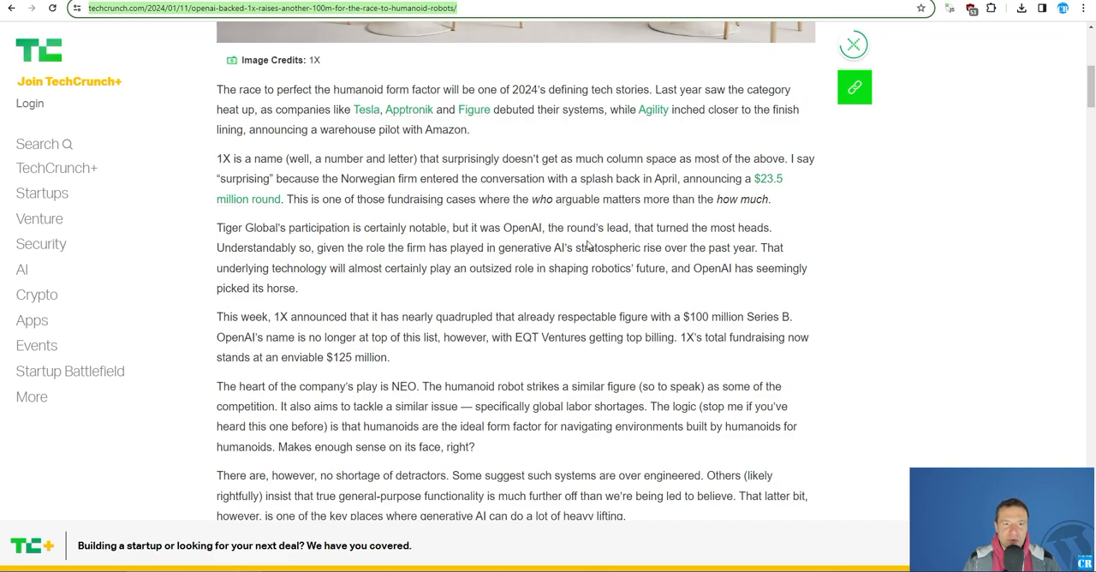
mouse_move(367, 367)
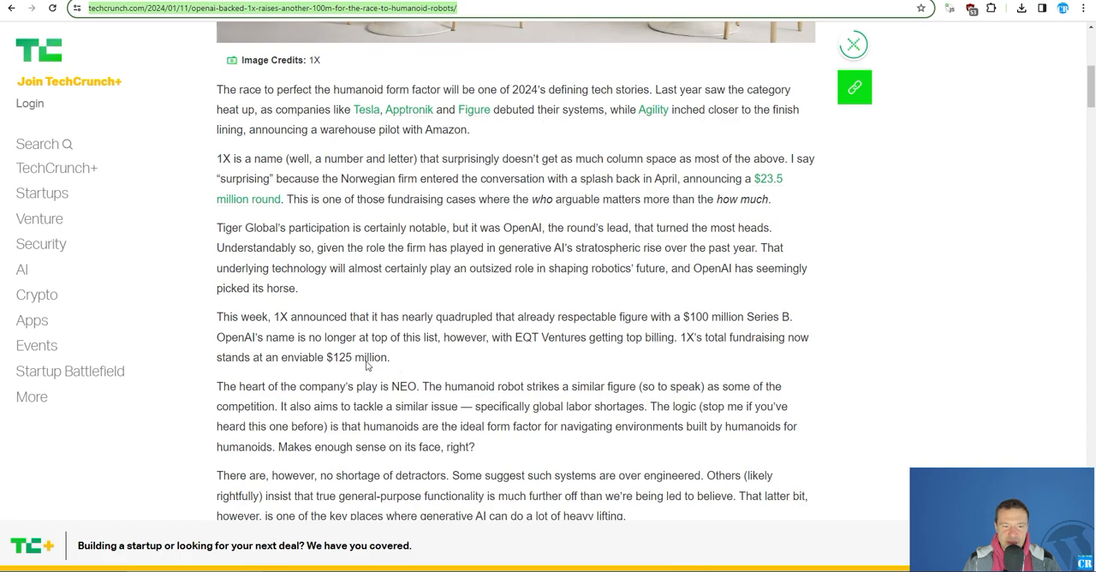
Select the $125 million total in the TechCrunch article and search the post for '125'.
double_click(339, 356)
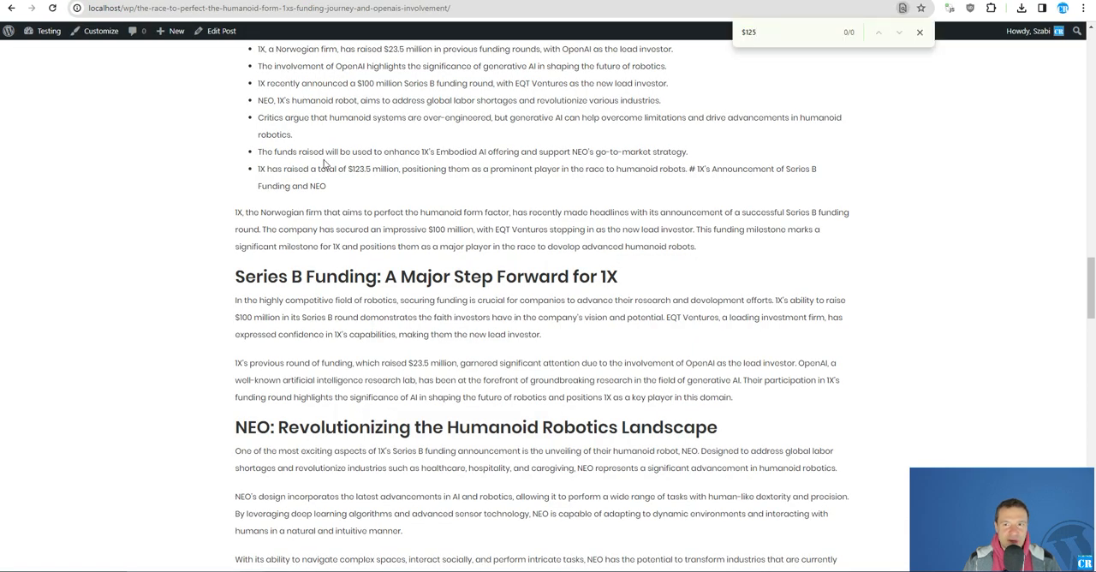
scroll("up", 3)
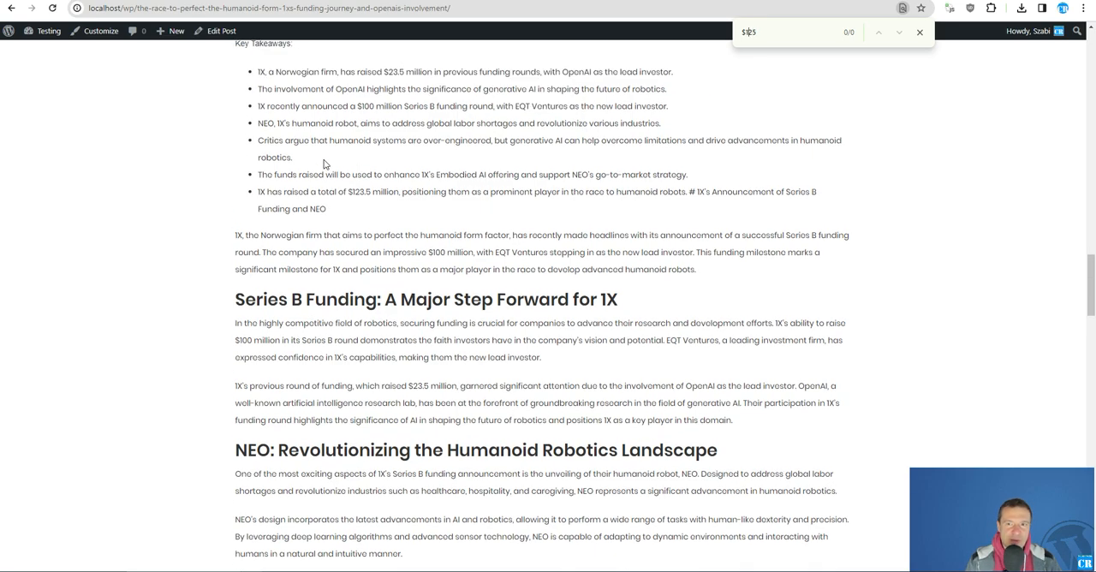
type("125")
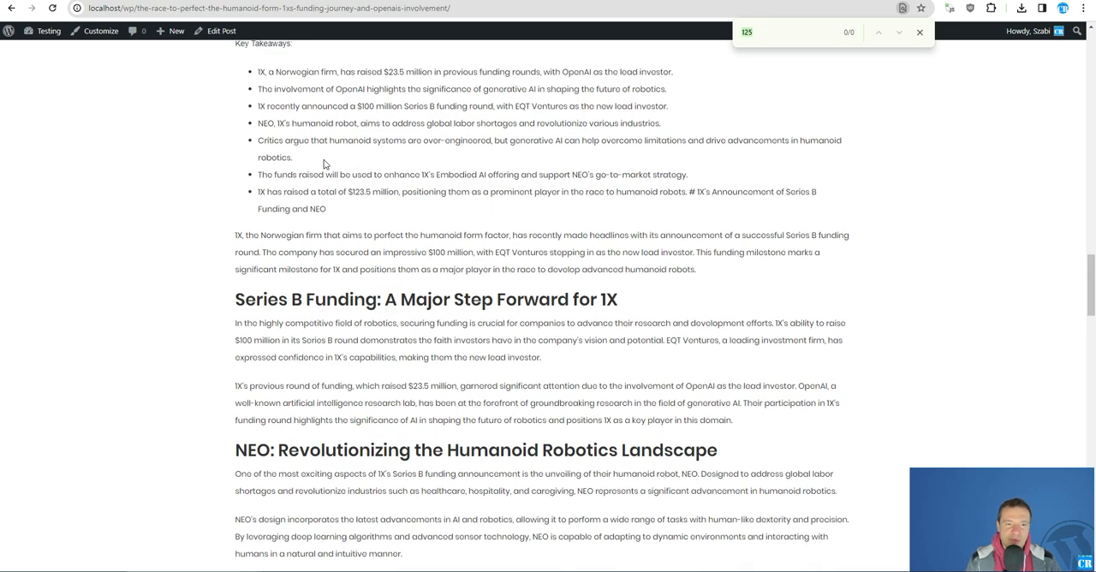
double_click(357, 192)
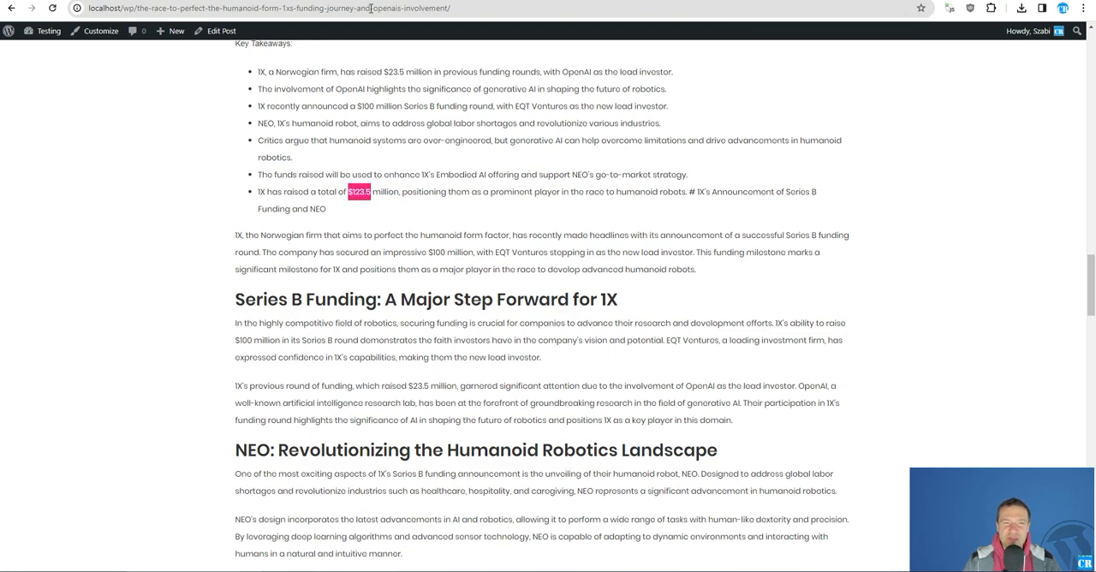
Compare the post's matching funding figures against the source's $125 million total.
scroll("up", 3)
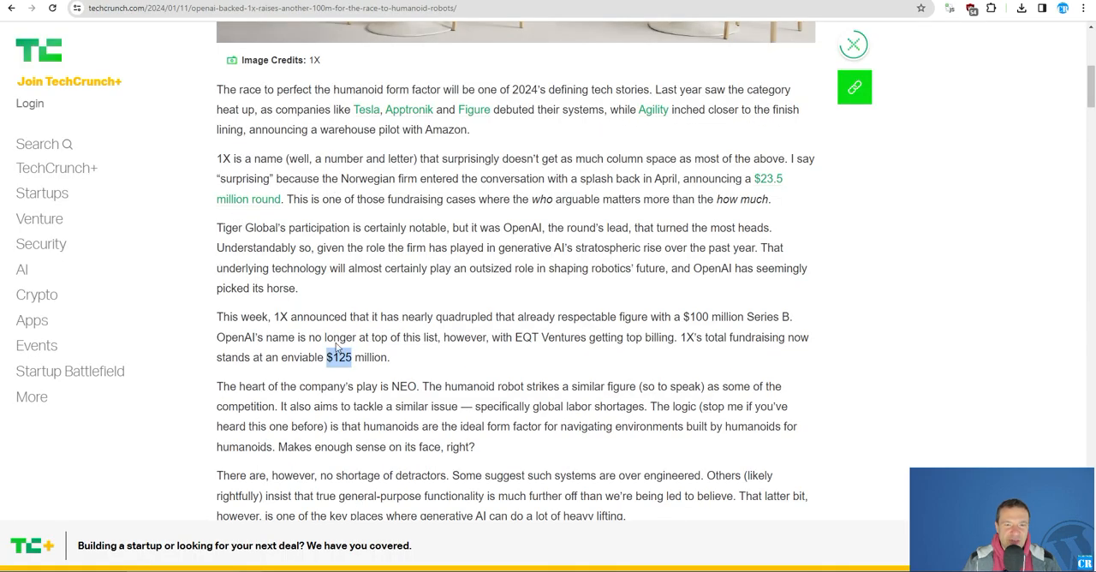
scroll("down", 3)
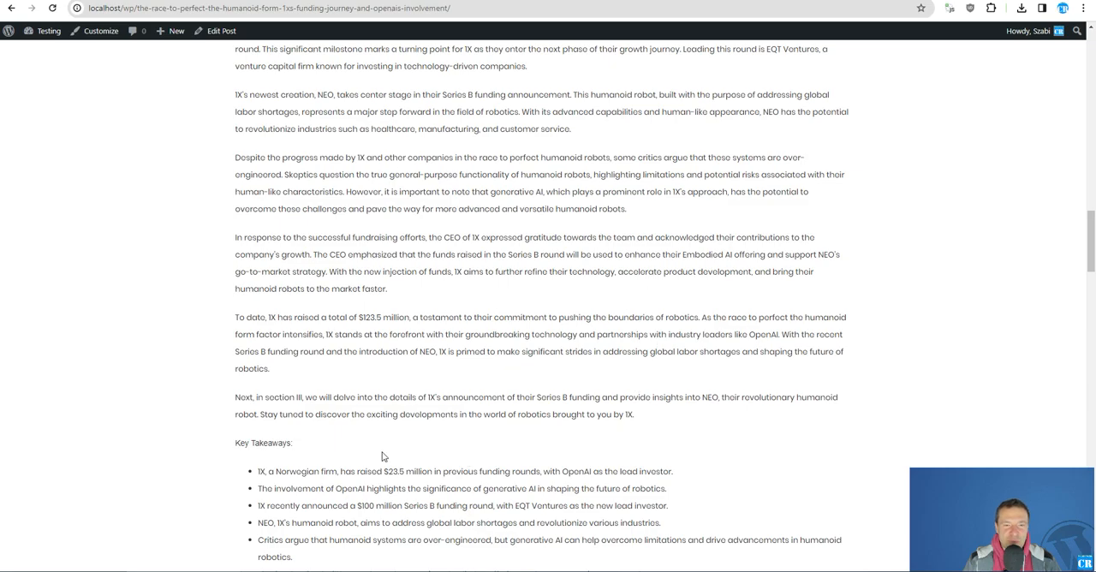
scroll("down", 3)
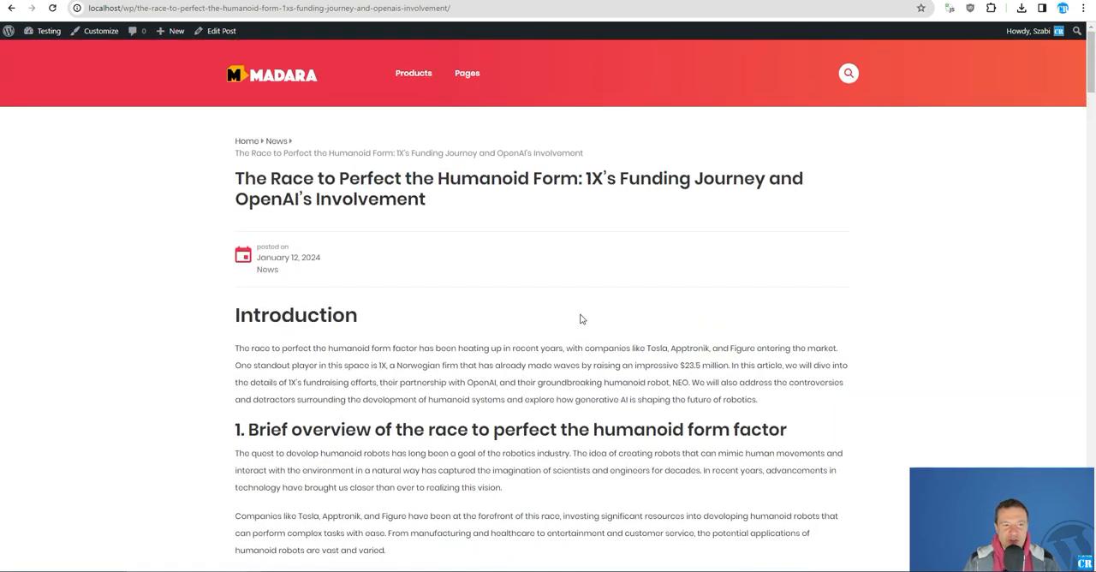
scroll("down", 3)
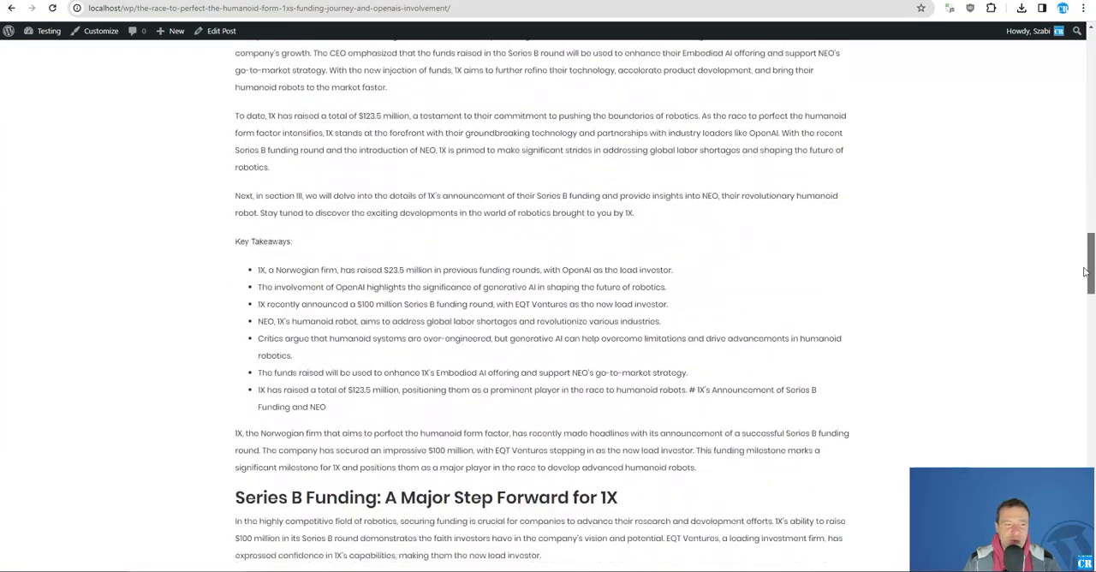
scroll("down", 3)
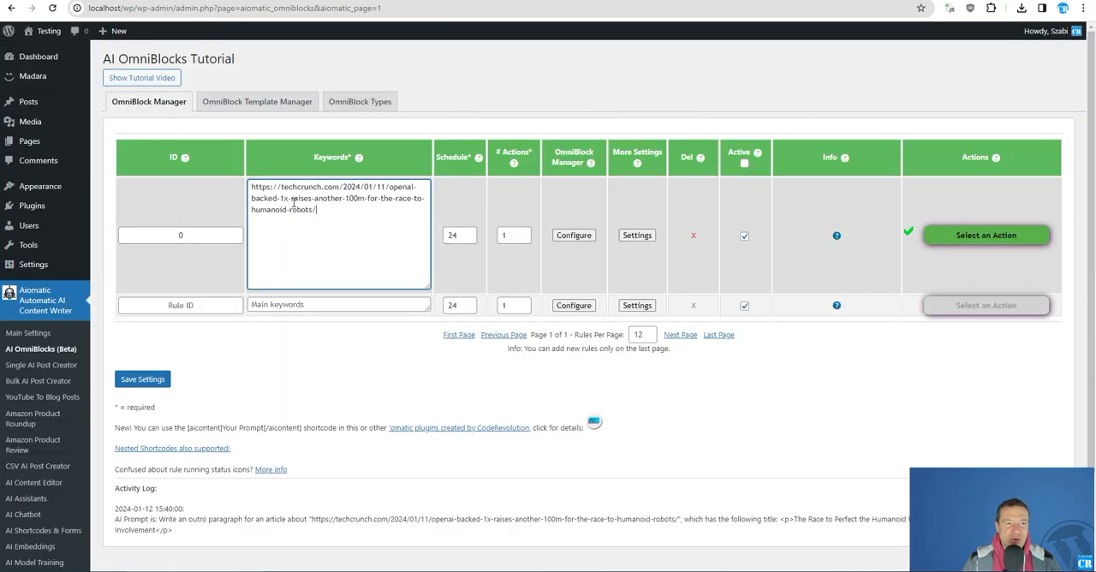
View the OmniBlock templates list, then select rule 0's TechCrunch URL in the Keywords box.
left_click(257, 101)
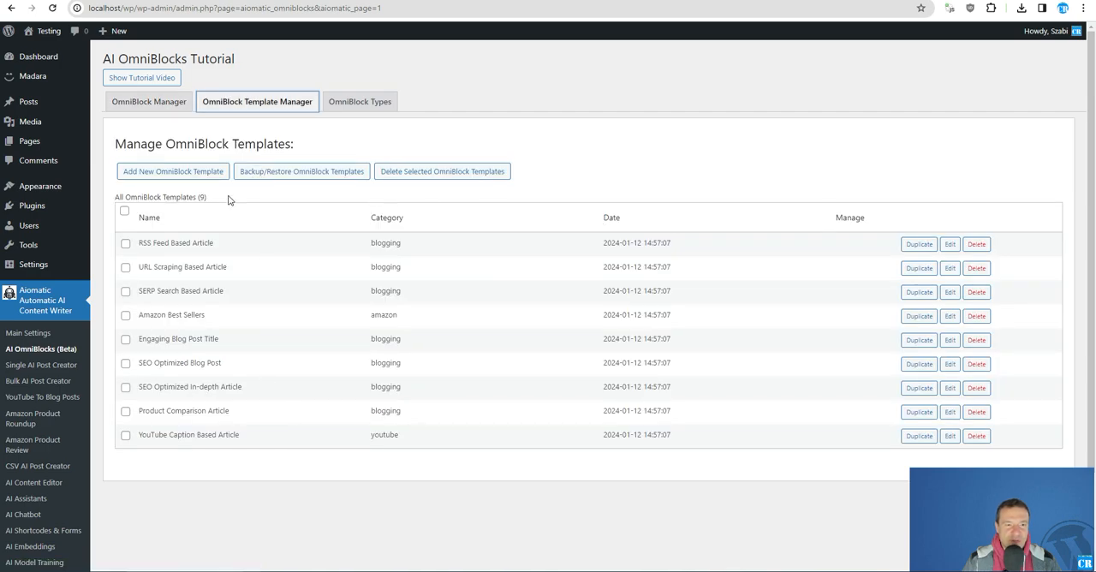
left_click(147, 101)
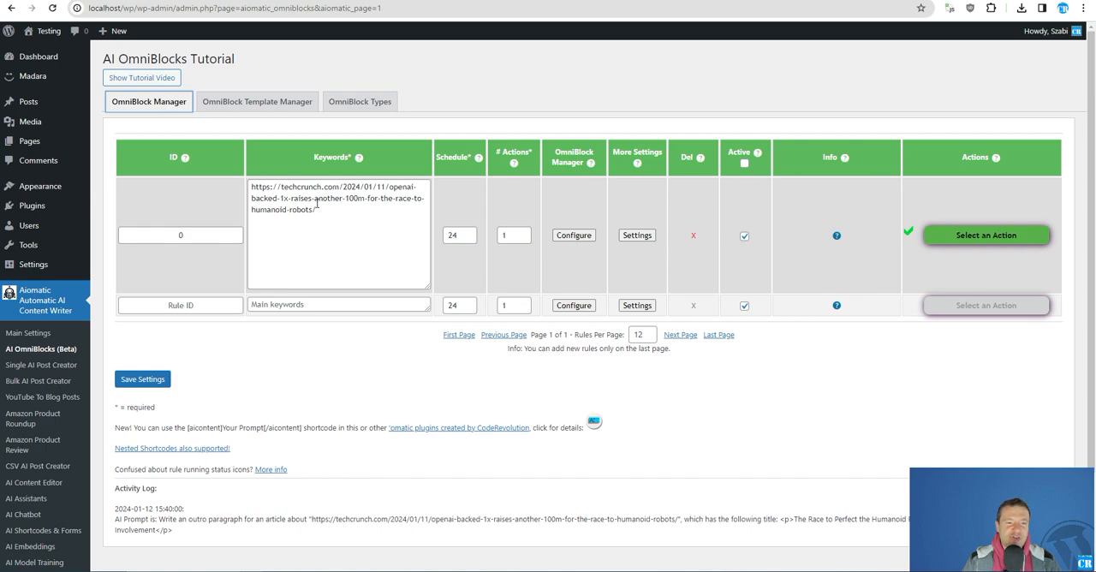
triple_click(339, 197)
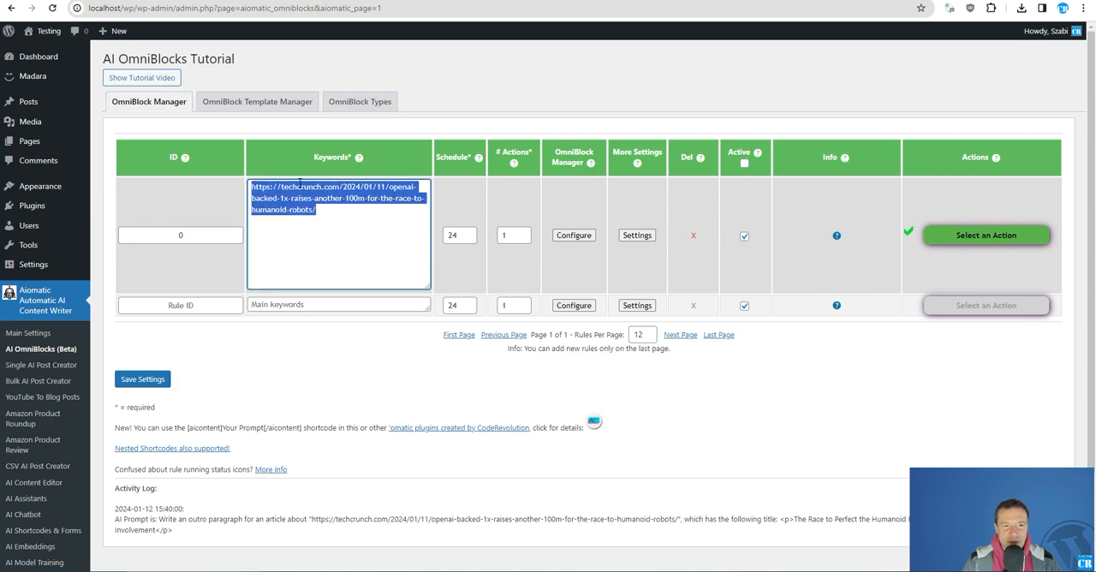